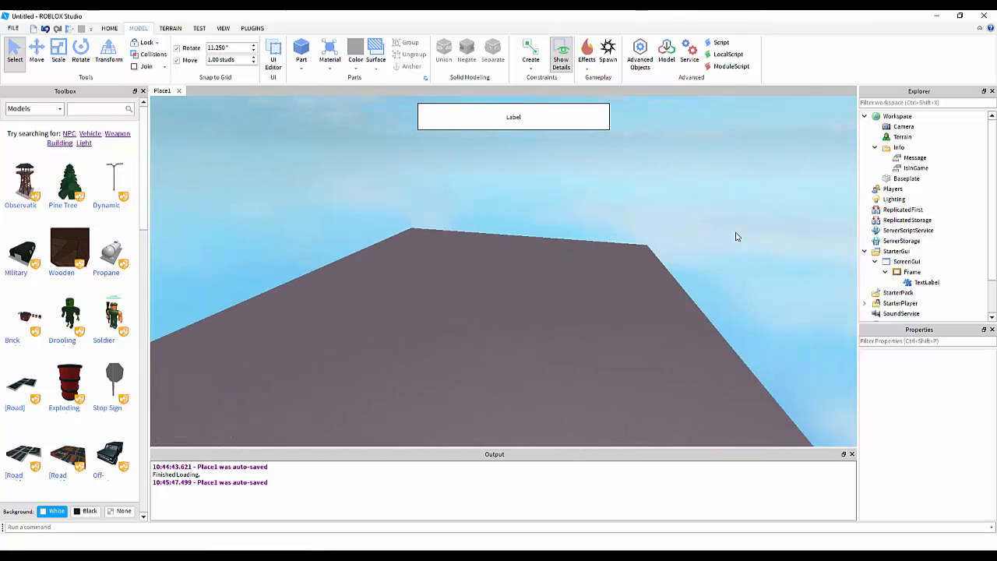
# - Insert a new boolean value into the Workspace Info folder
pyautogui.click(897, 116)
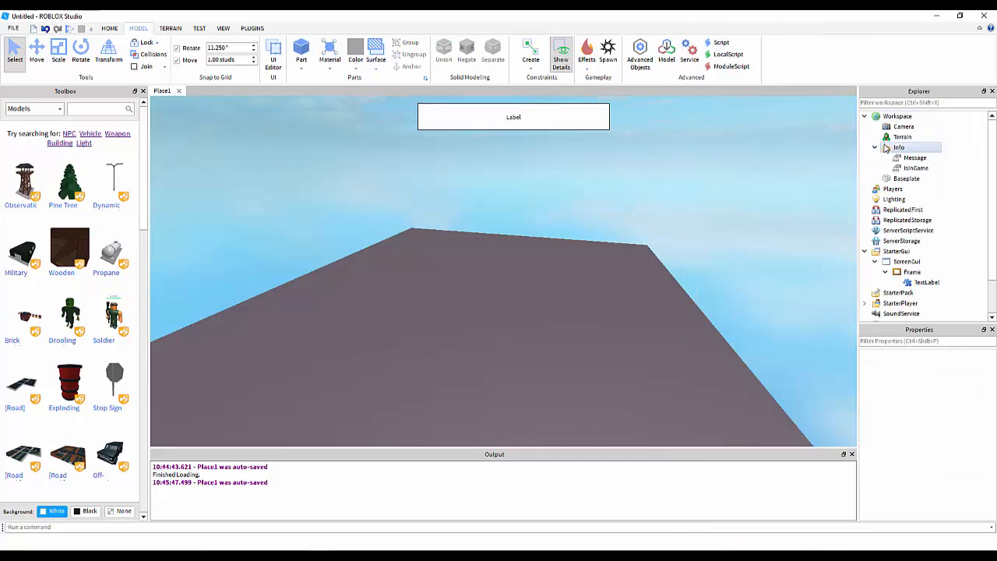
pyautogui.click(898, 146)
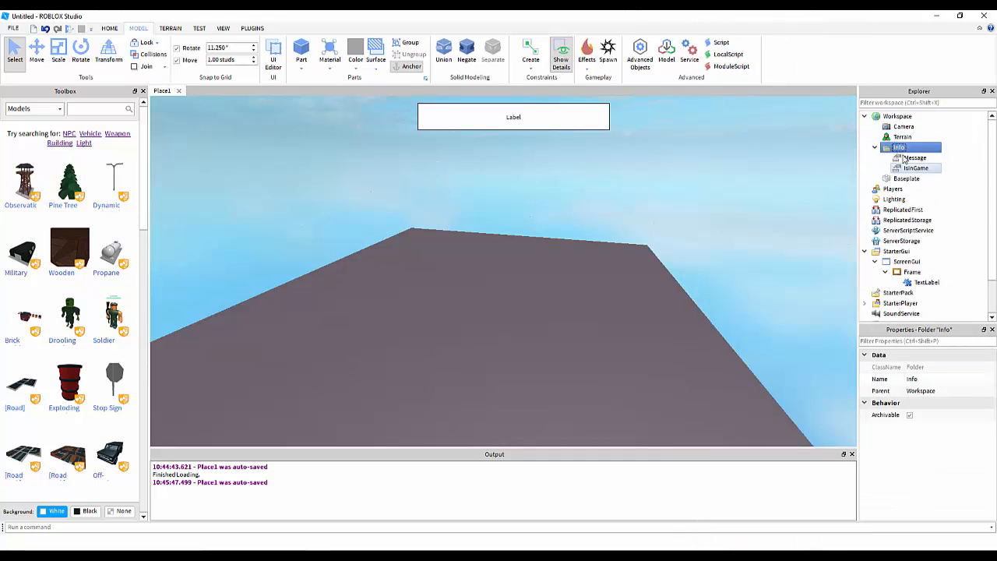
pyautogui.rightClick(899, 146)
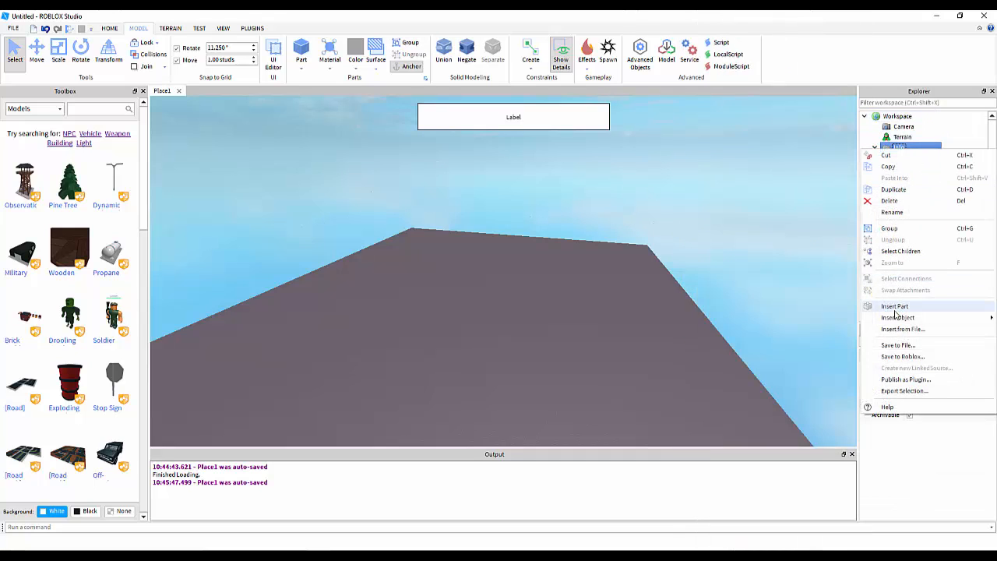
pyautogui.click(897, 318)
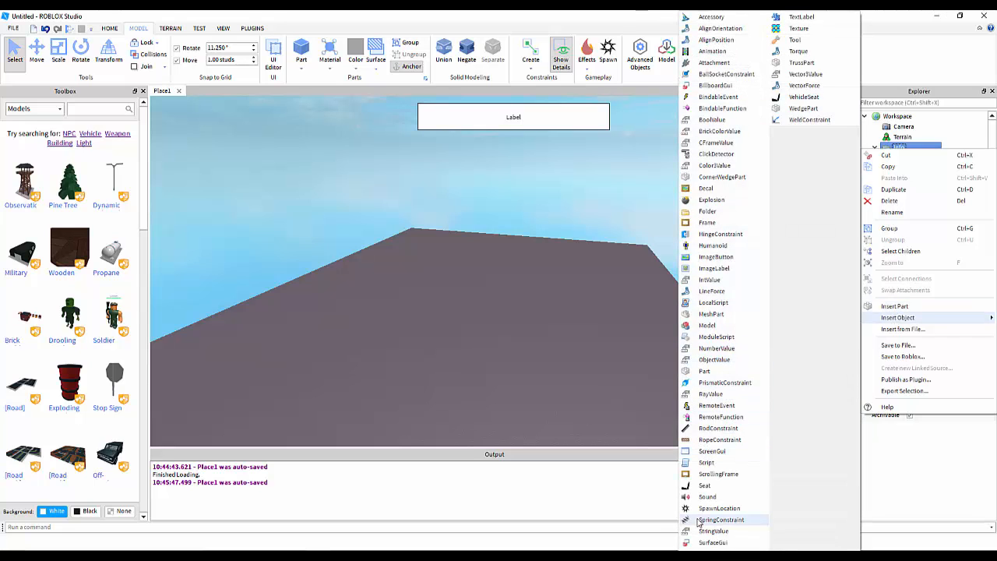
pyautogui.moveTo(704, 486)
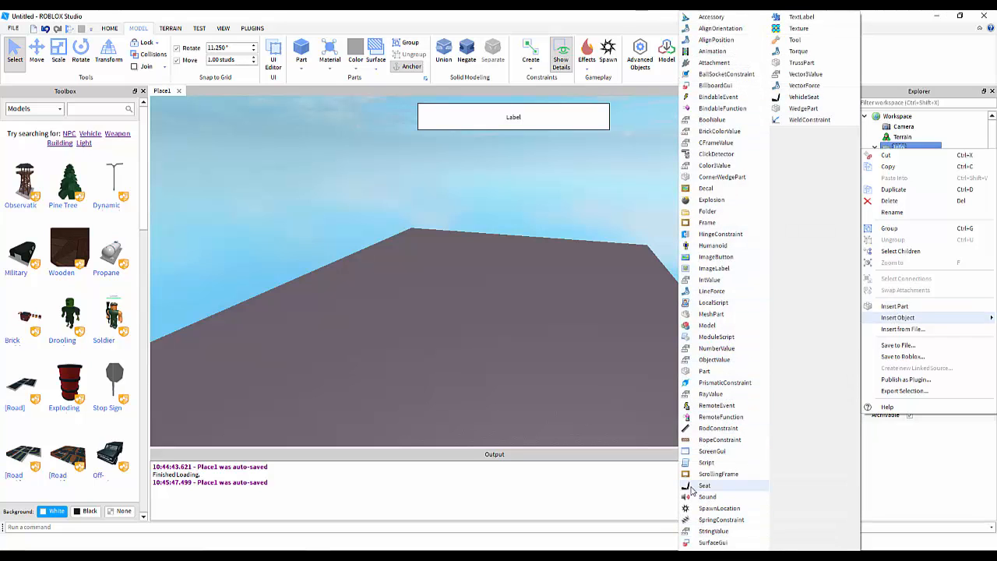
pyautogui.moveTo(724, 119)
pyautogui.write('Message')
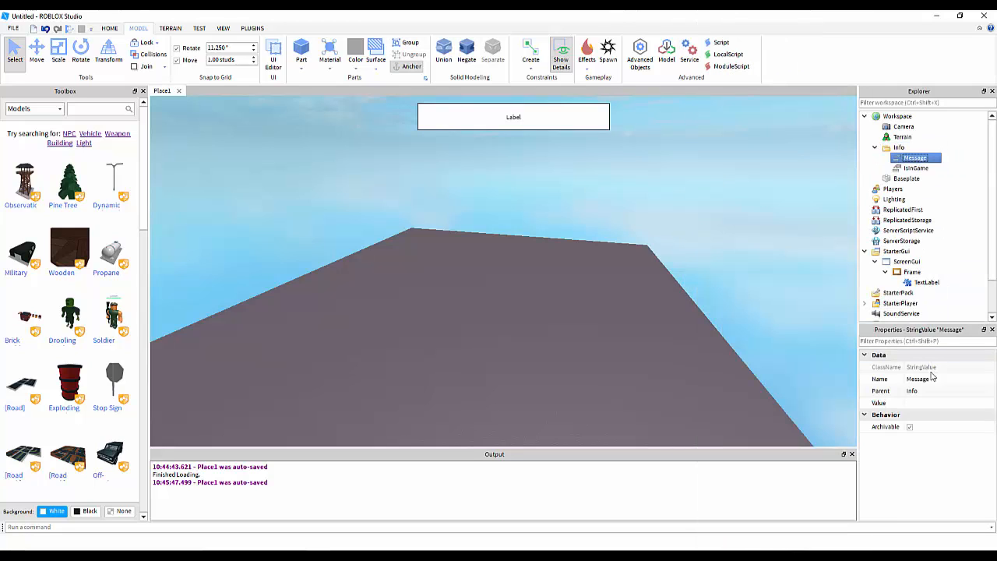
# - Rename the Info folder's BoolValue to ShowMessage
pyautogui.click(916, 168)
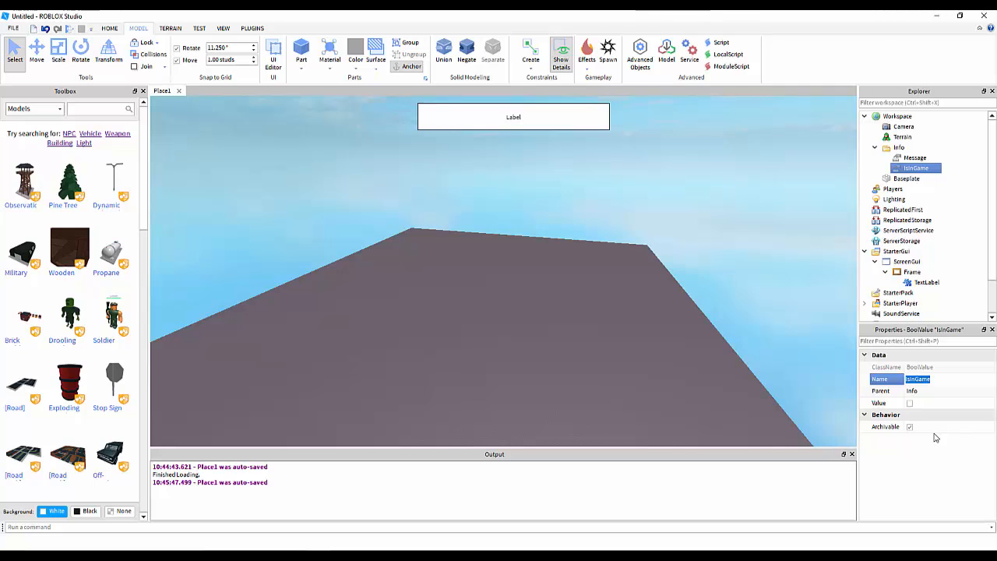
pyautogui.write('ShowMessage')
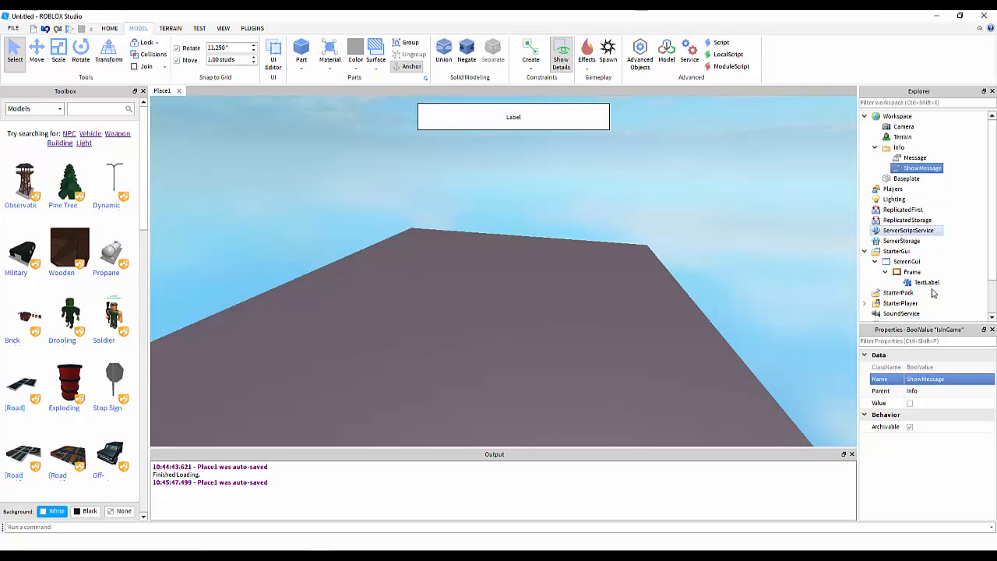
# - Insert a Script inside StarterGui > ScreenGui > Frame > TextLabel
pyautogui.rightClick(925, 282)
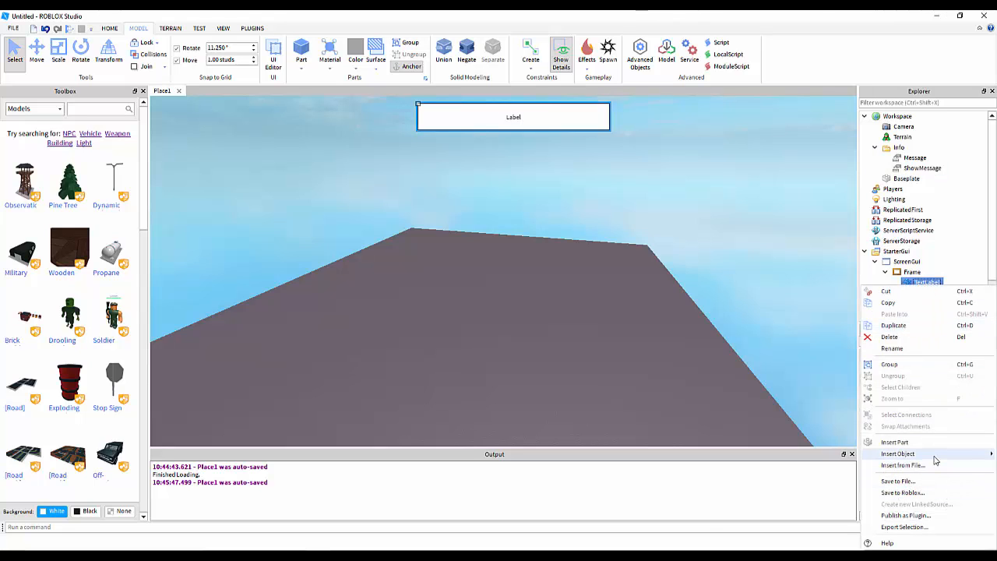
pyautogui.click(897, 453)
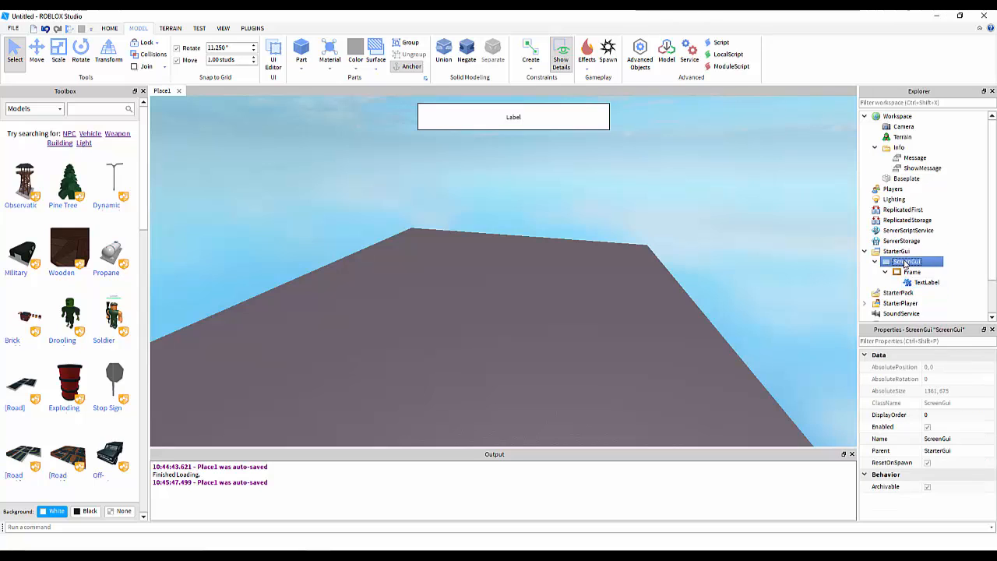
pyautogui.click(911, 271)
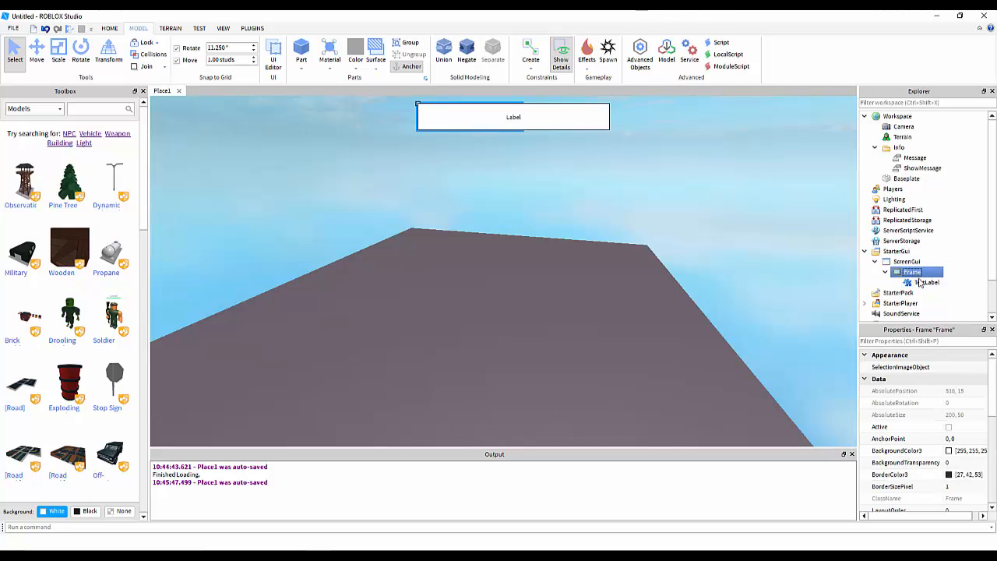
pyautogui.click(925, 282)
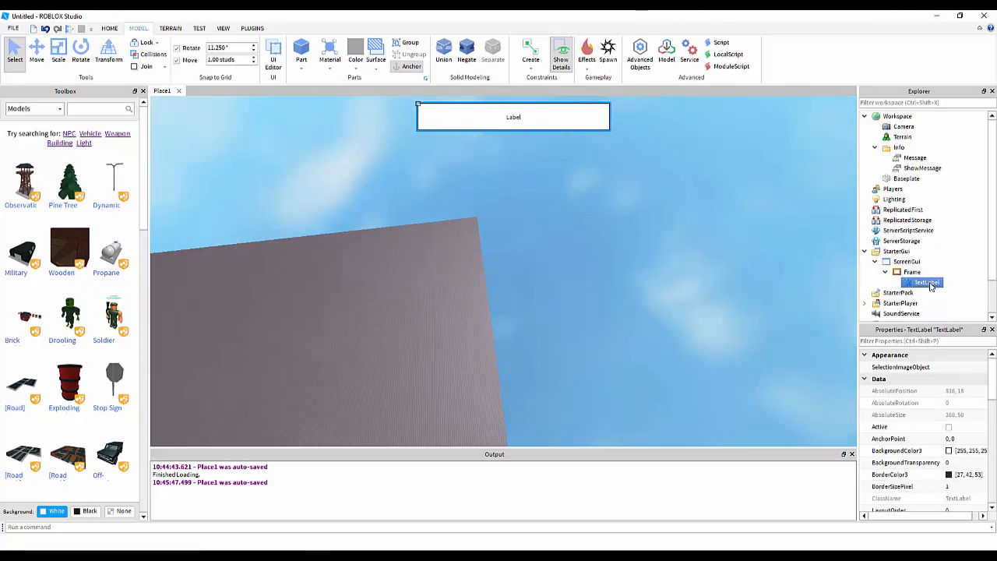
pyautogui.rightClick(922, 282)
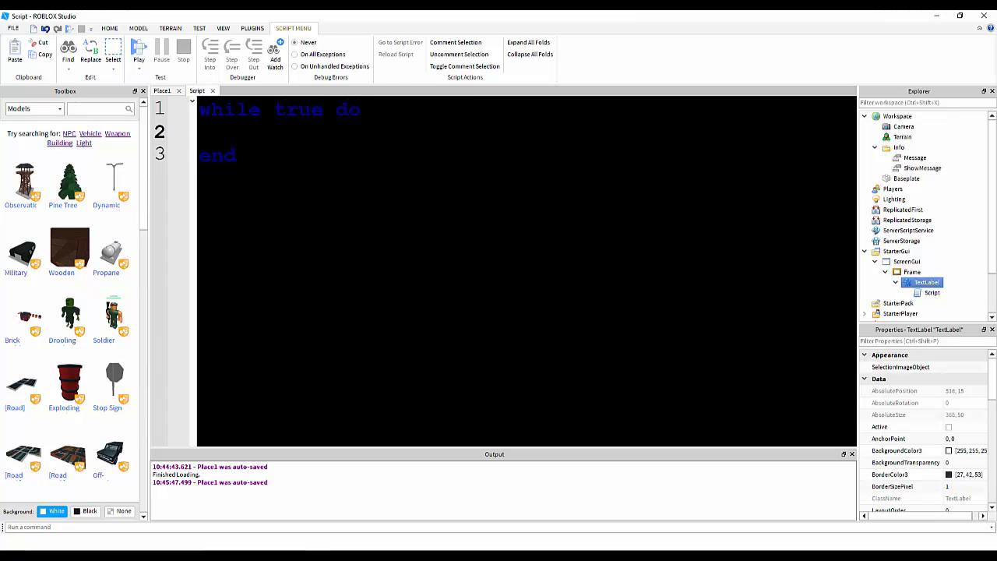
# - Write a while loop setting script.Parent.Parent.Visible true when Info.ShowMessage.Value is true
pyautogui.write('wi')
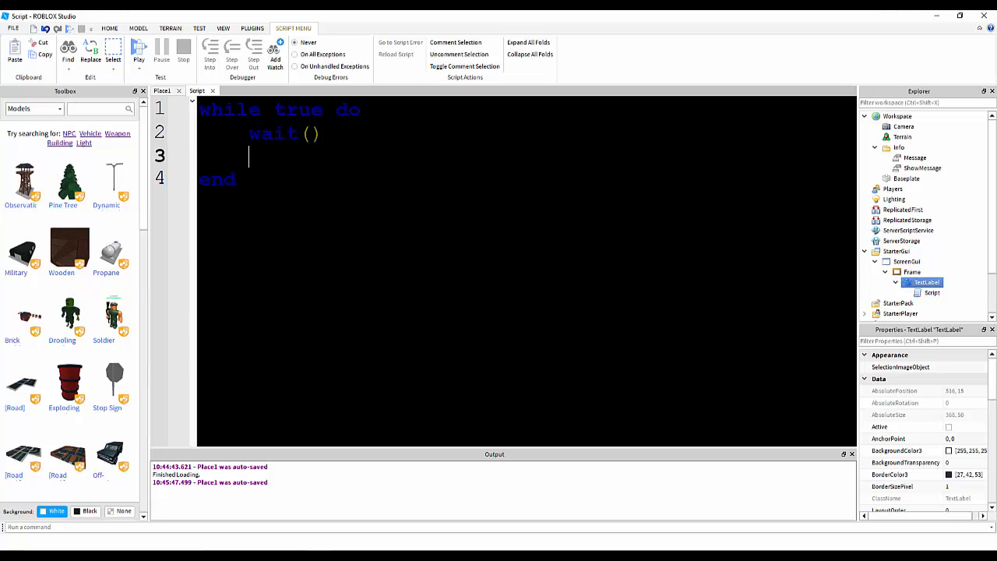
pyautogui.write('if game.Workspace.I')
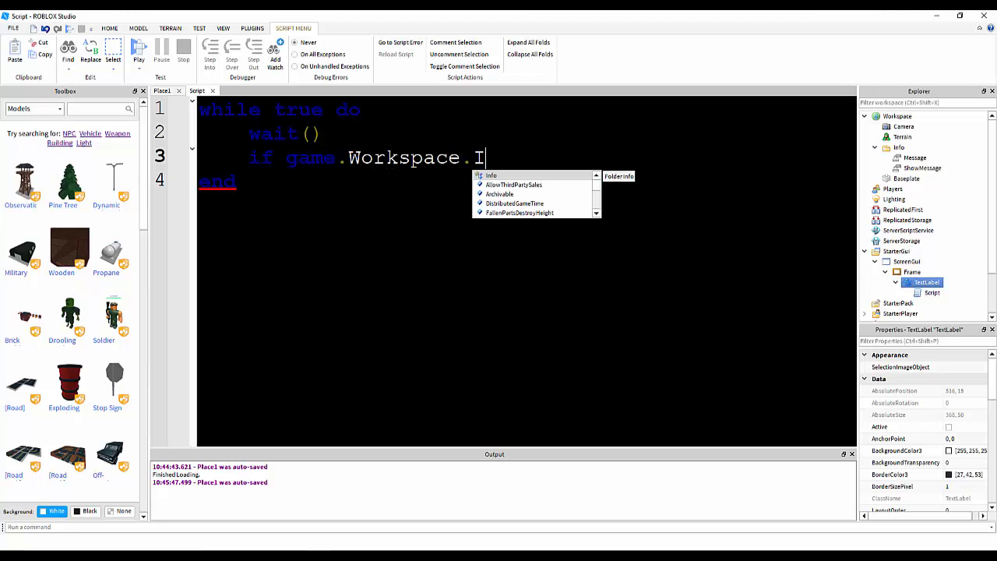
pyautogui.write('nfo.M')
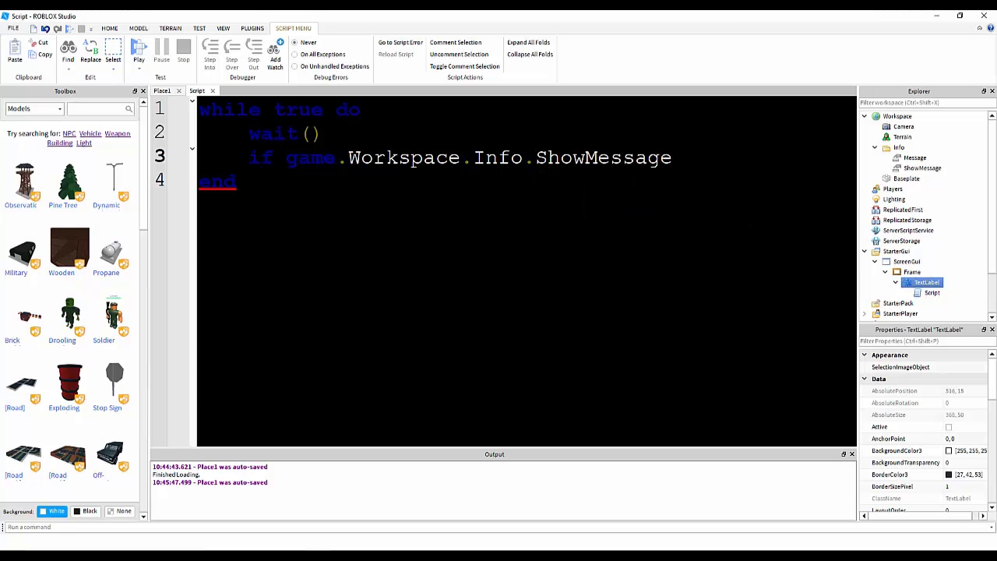
pyautogui.write('.Value == true')
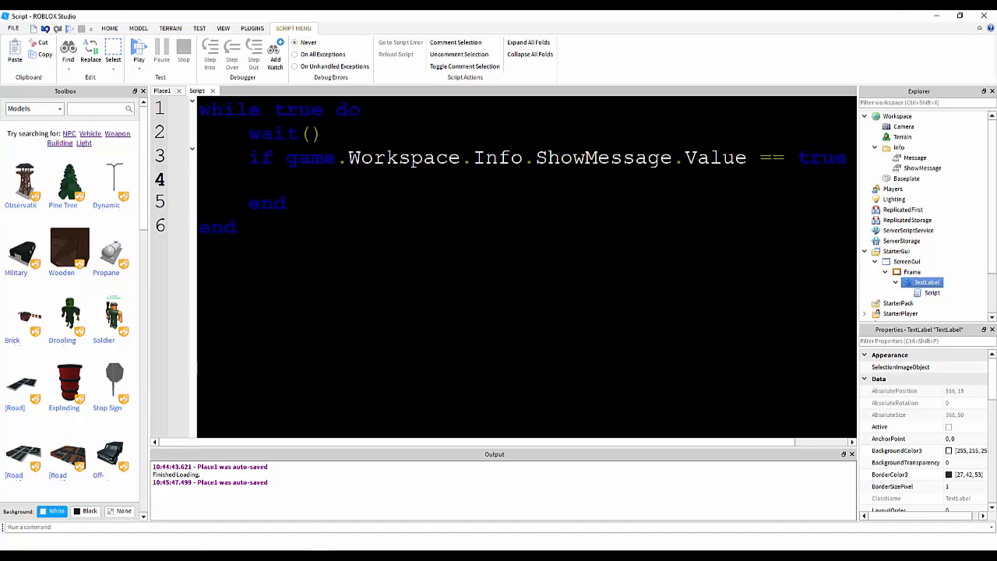
pyautogui.write('script')
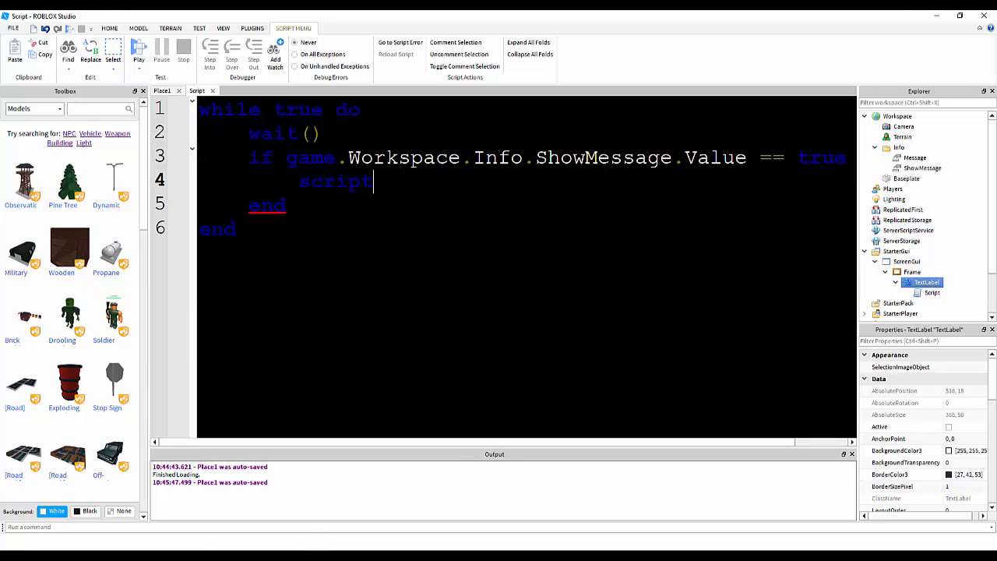
pyautogui.write('.Parent.Parent.vis')
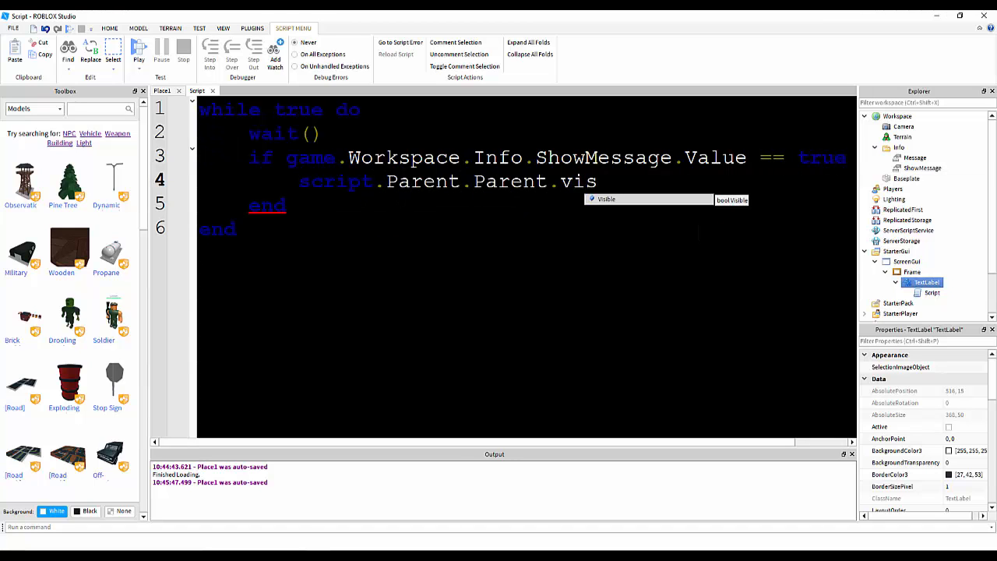
pyautogui.write('ible == true')
pyautogui.write('script.Parent.Parent.Visible')
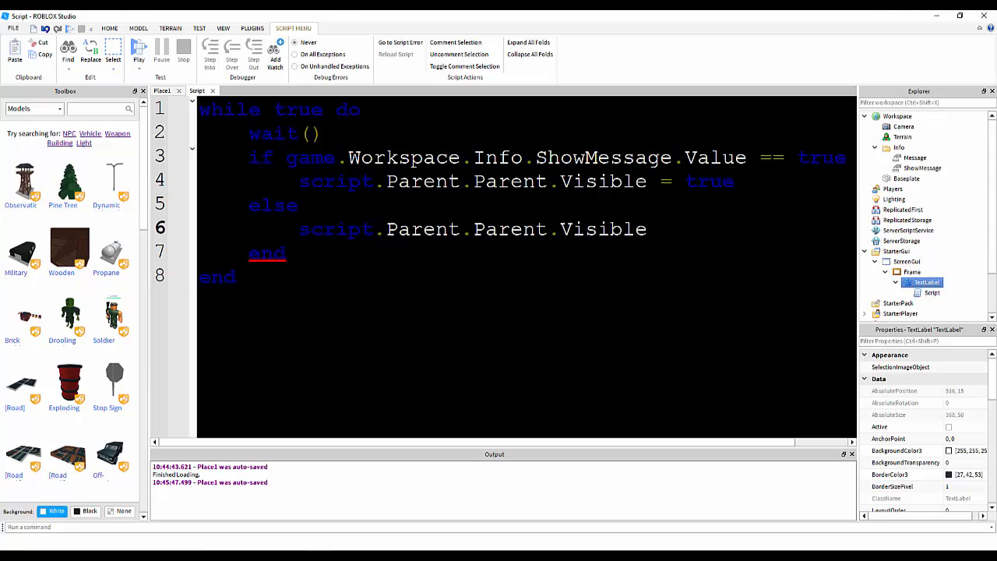
# - Finish the else branch with Visible = false and insert a second Script under TextLabel
pyautogui.write('= false')
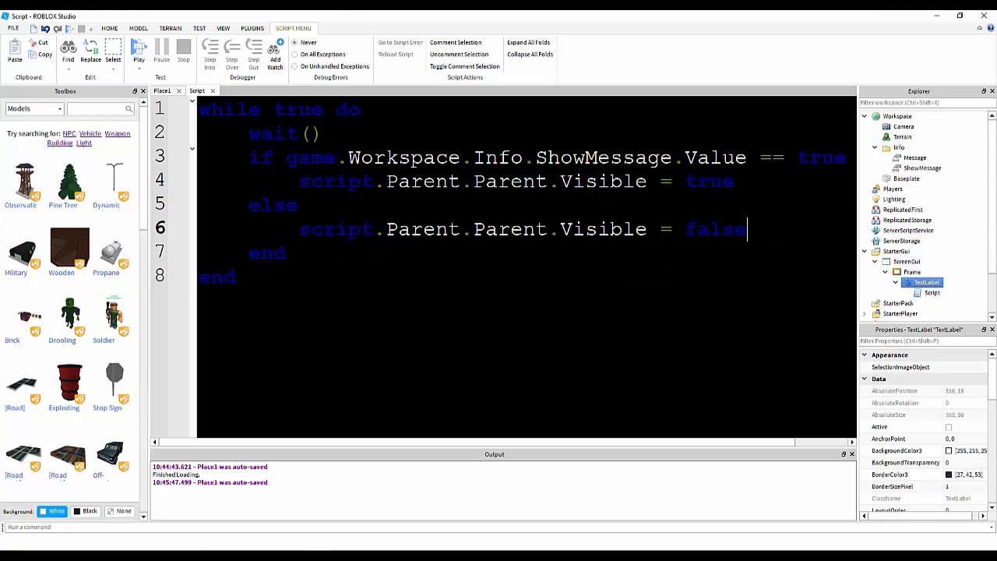
pyautogui.rightClick(922, 282)
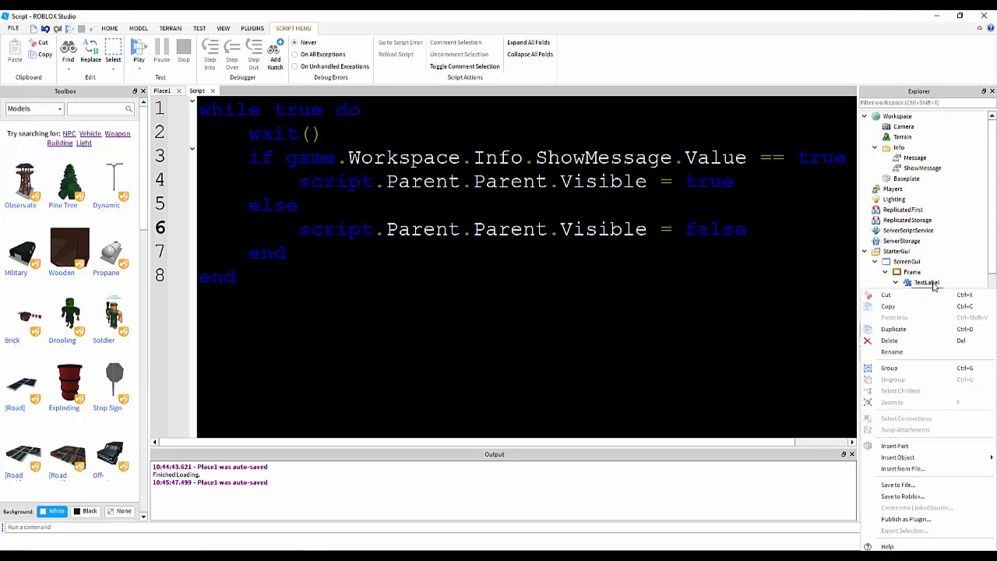
pyautogui.click(897, 458)
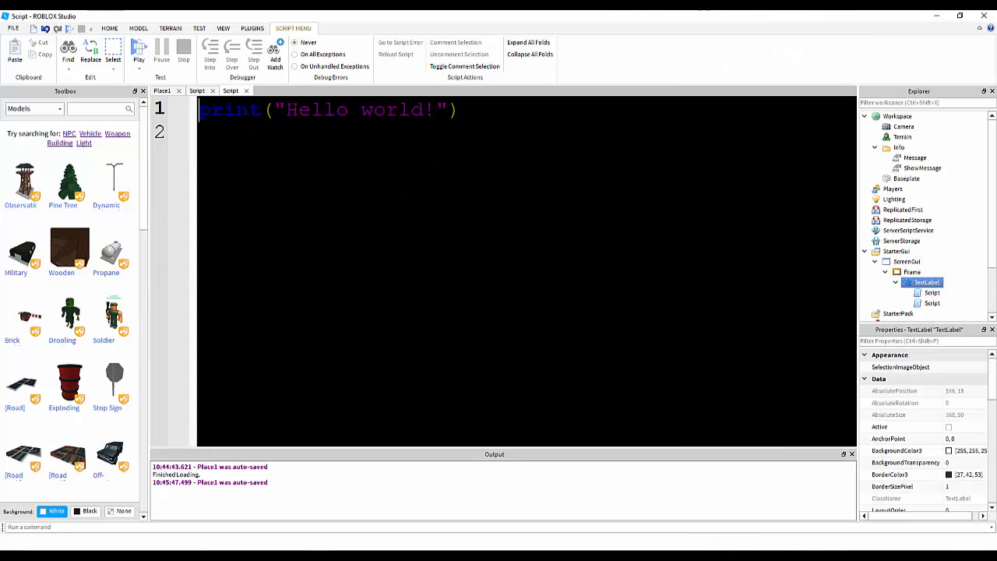
# - Write a while loop setting script.Parent.Text to 'Message: '..game.Workspace.Info.Message.Value
pyautogui.write('while true do')
pyautogui.click(526, 132)
pyautogui.write('wait(')
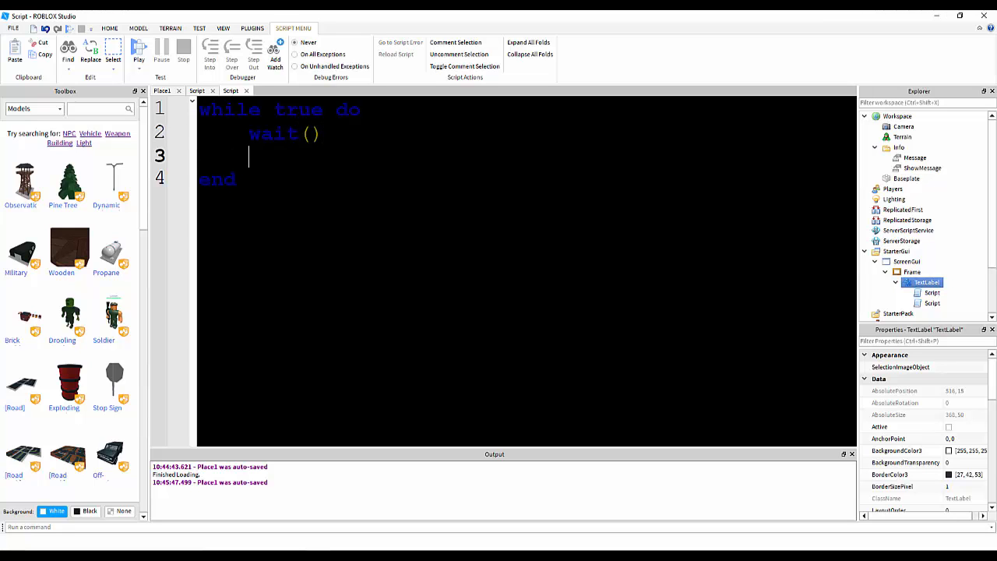
pyautogui.write('script.Parent')
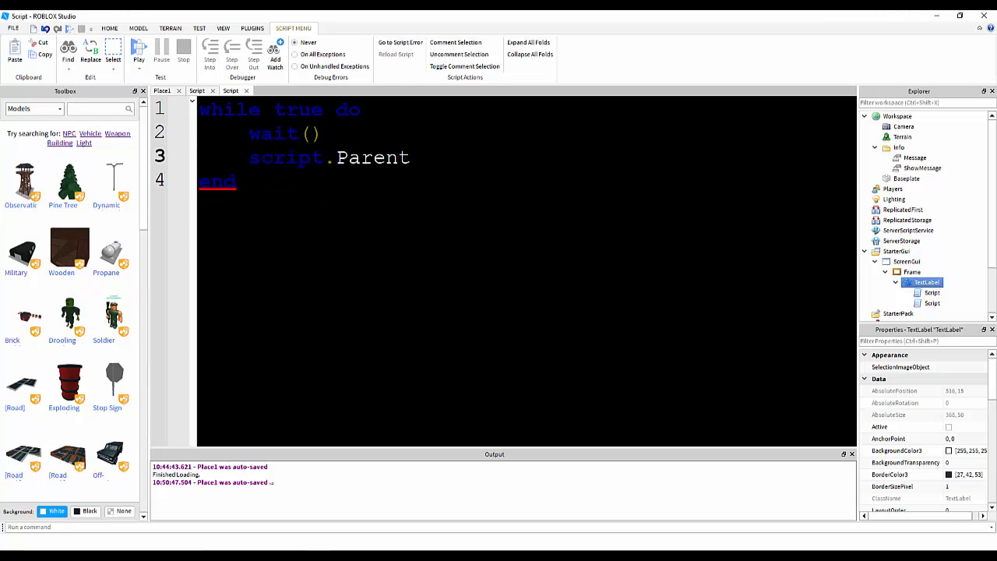
pyautogui.write('.Text')
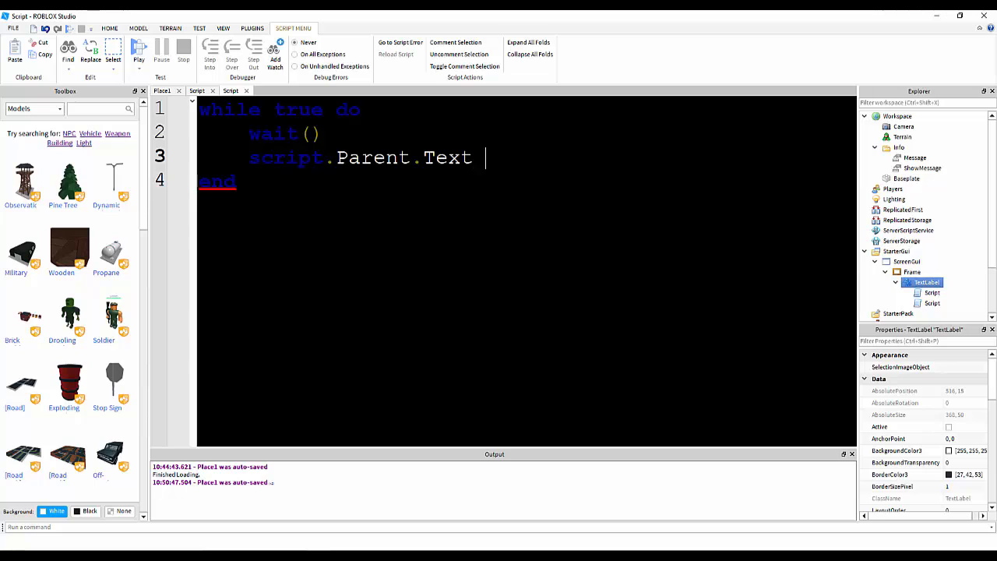
pyautogui.write('=')
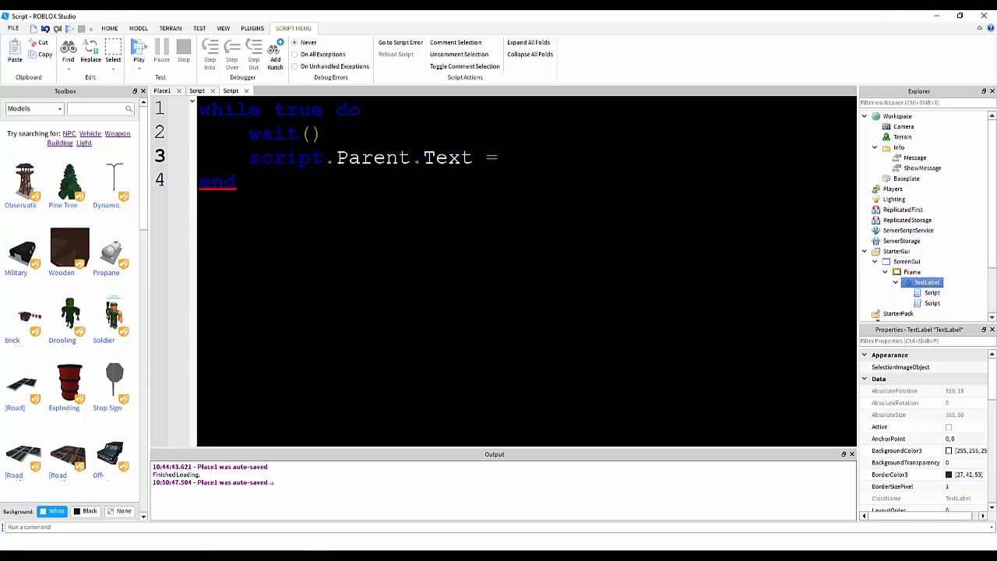
pyautogui.write("''")
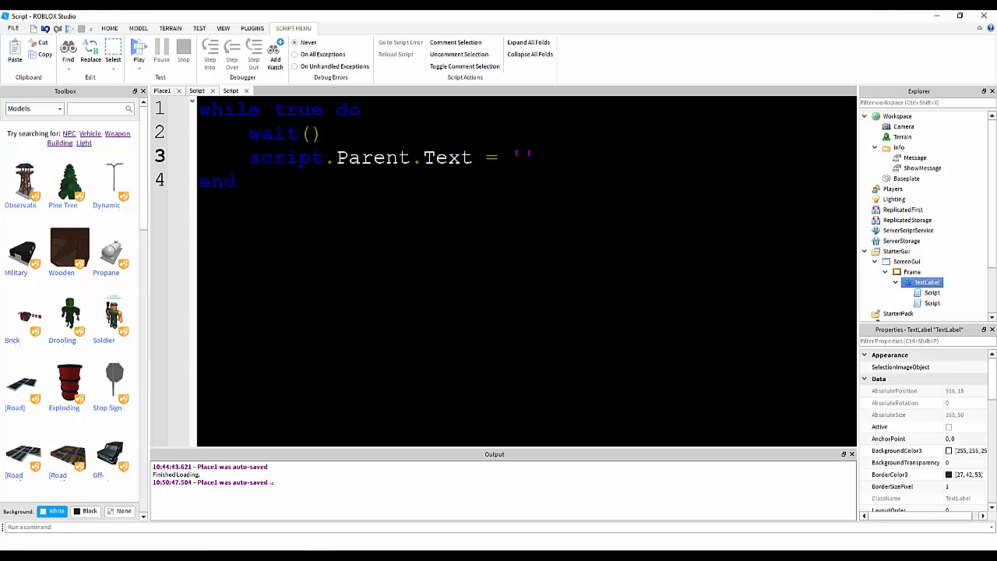
pyautogui.write('Message:')
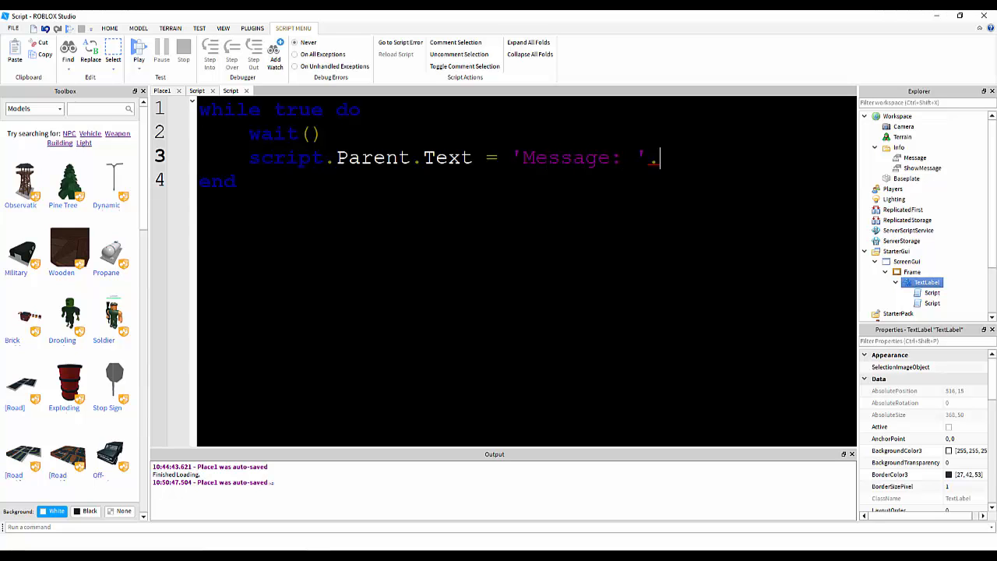
pyautogui.write('.game.Workspace.Info.Messag')
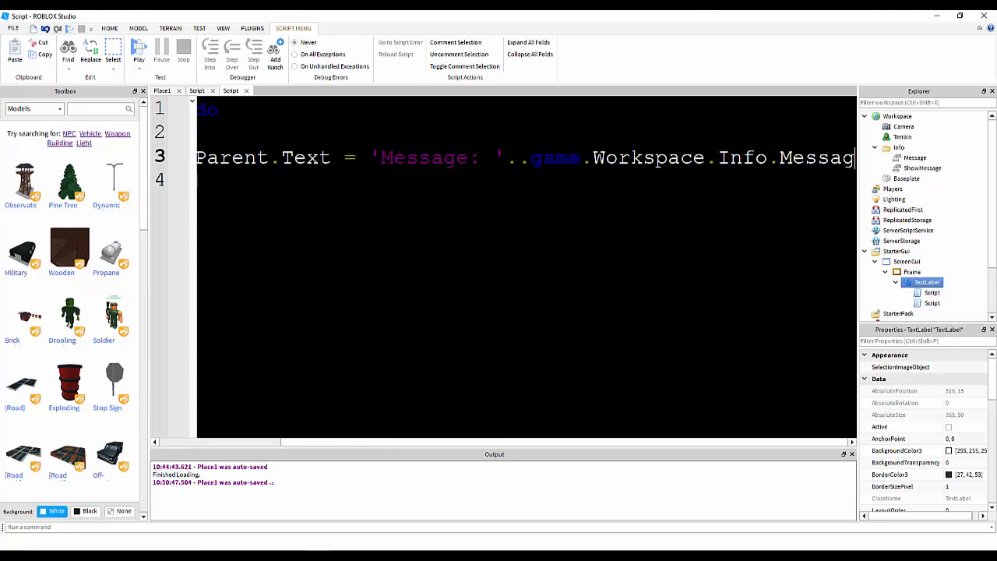
pyautogui.hscroll(3)
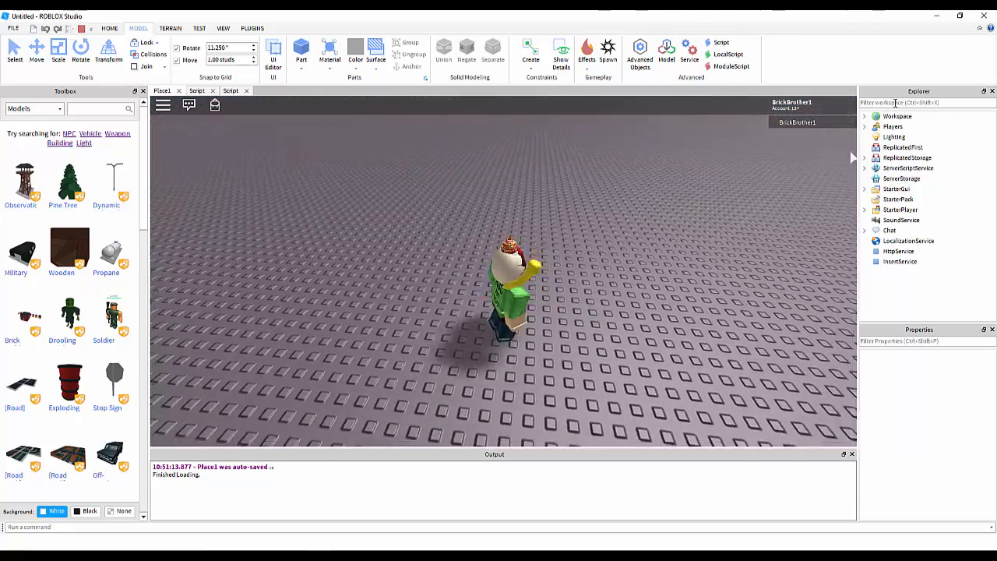
# - During Play, check ShowMessage and set Message's Value to 'Welcome to My Tutorial' welcome text
pyautogui.click(863, 115)
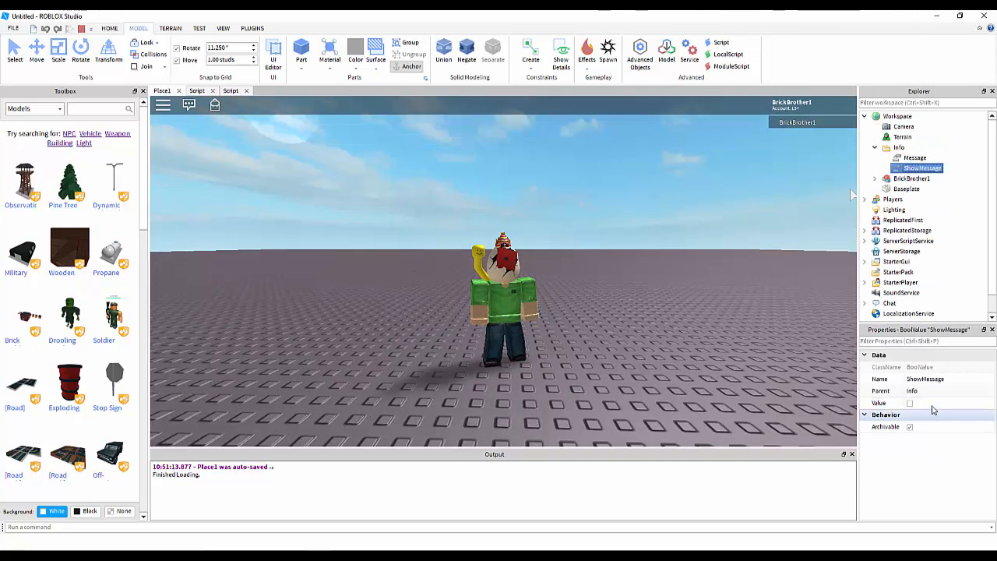
pyautogui.click(909, 402)
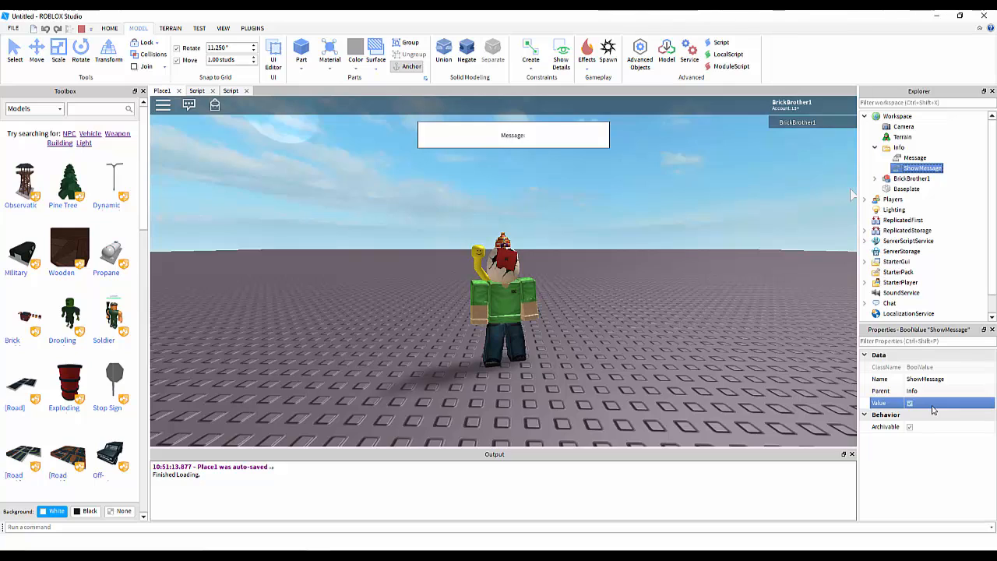
pyautogui.click(914, 158)
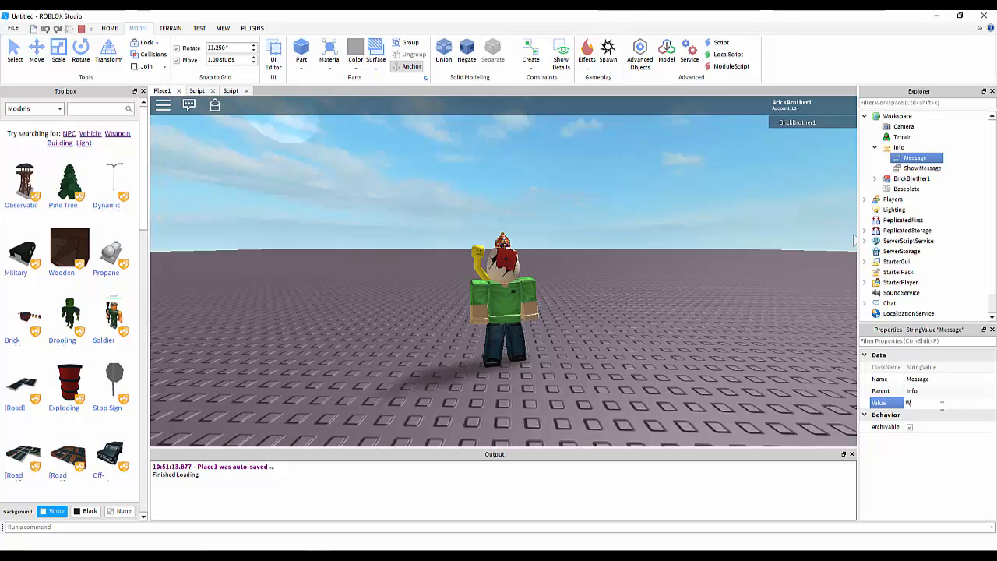
pyautogui.write('Welcome to')
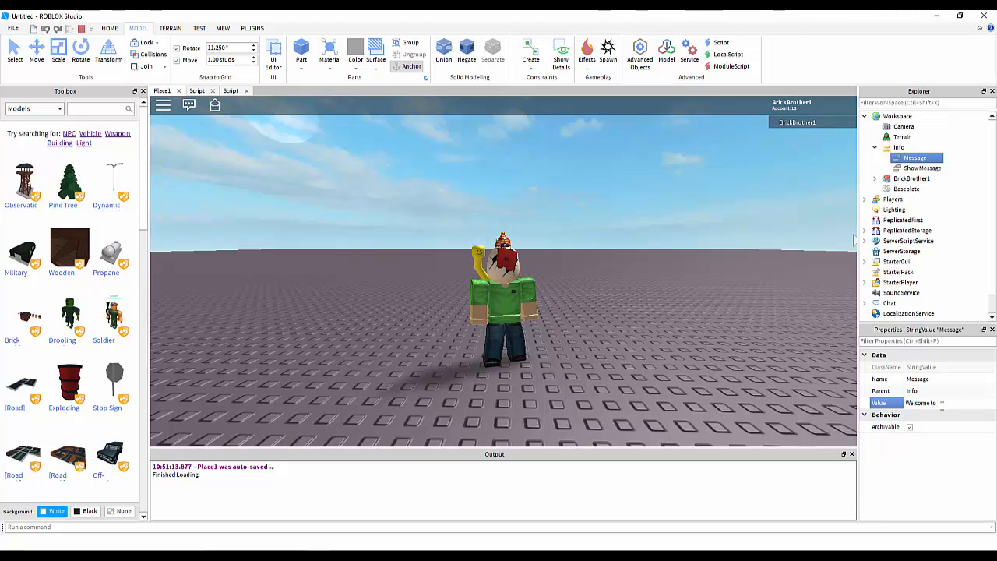
pyautogui.write('My Tutorial, be sur...')
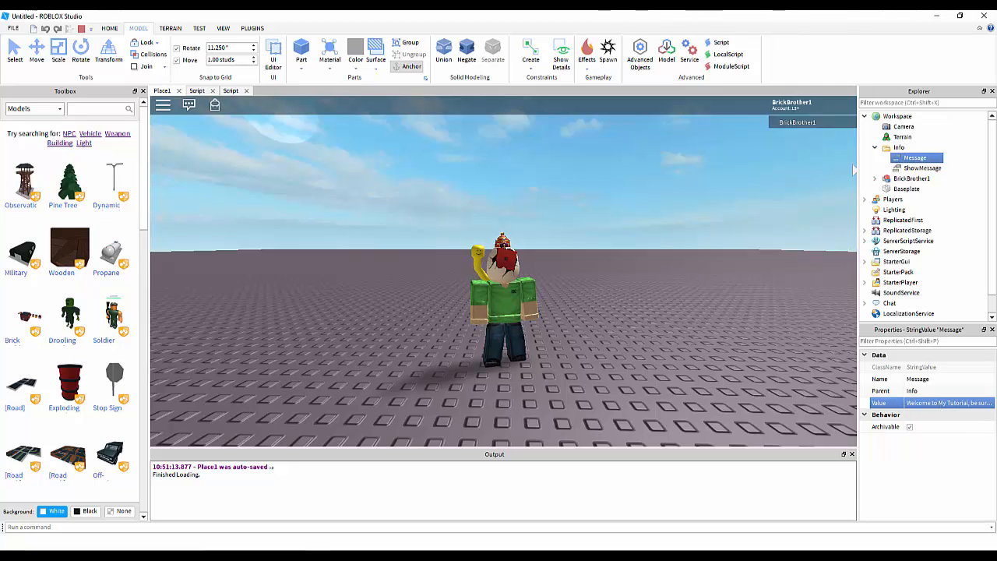
# - Review the ShowMessage value with the label showing, then stop the playtest
pyautogui.click(922, 168)
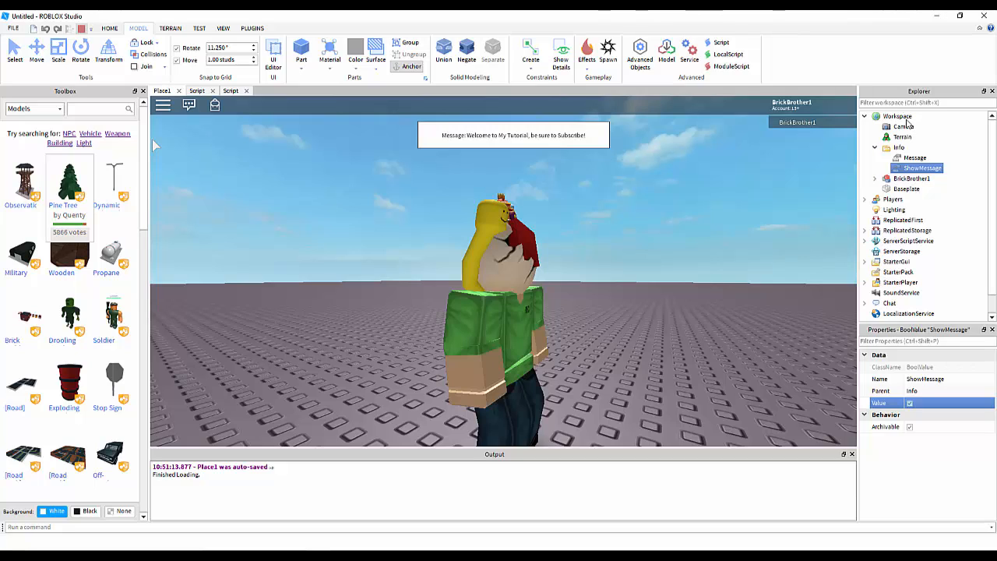
pyautogui.click(231, 91)
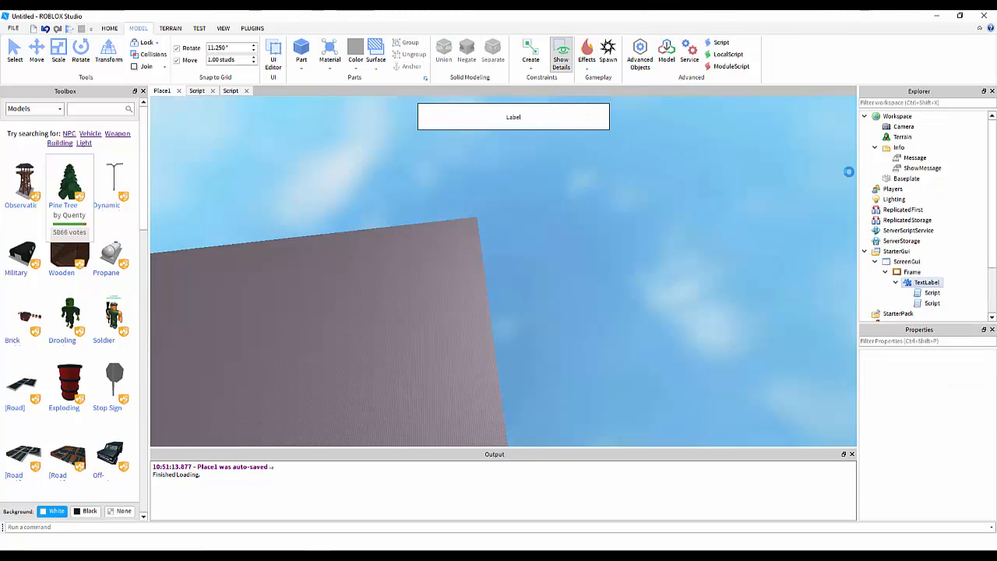
# - Insert a Workspace Script with a while loop that waits 5 seconds and sets Info's Message to 'Hi there!'
pyautogui.rightClick(897, 115)
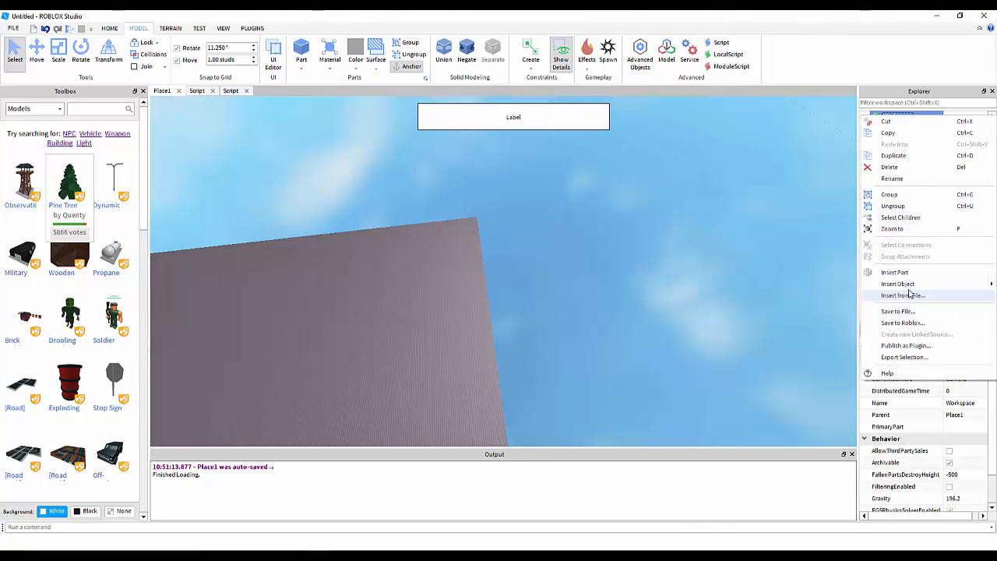
pyautogui.click(897, 283)
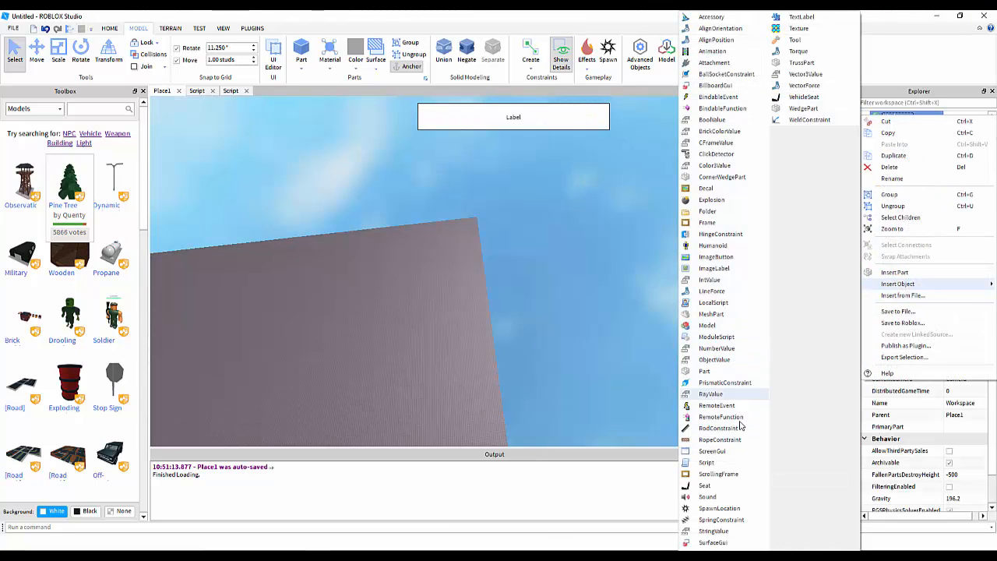
pyautogui.click(706, 461)
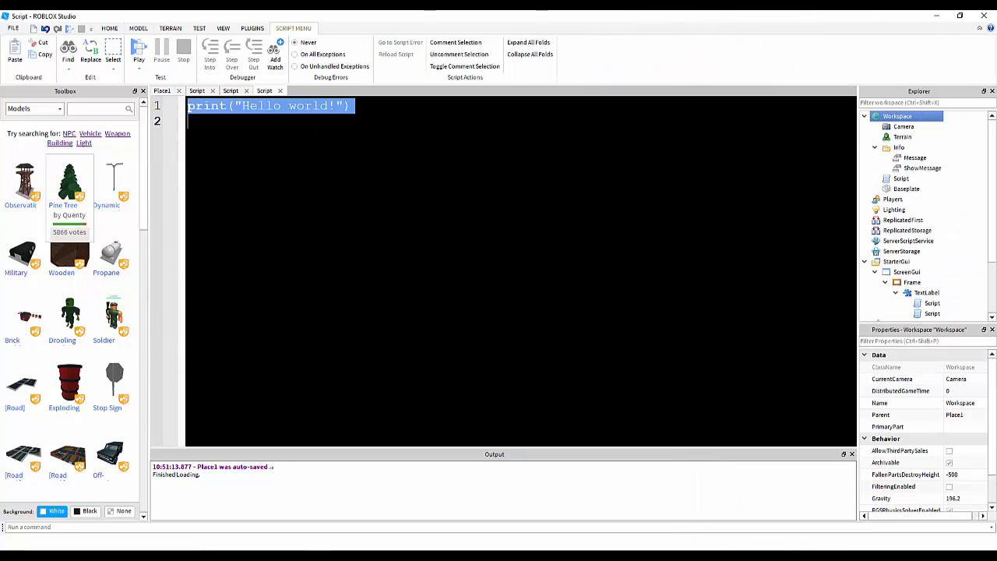
pyautogui.write('while true do')
pyautogui.write('wait(')
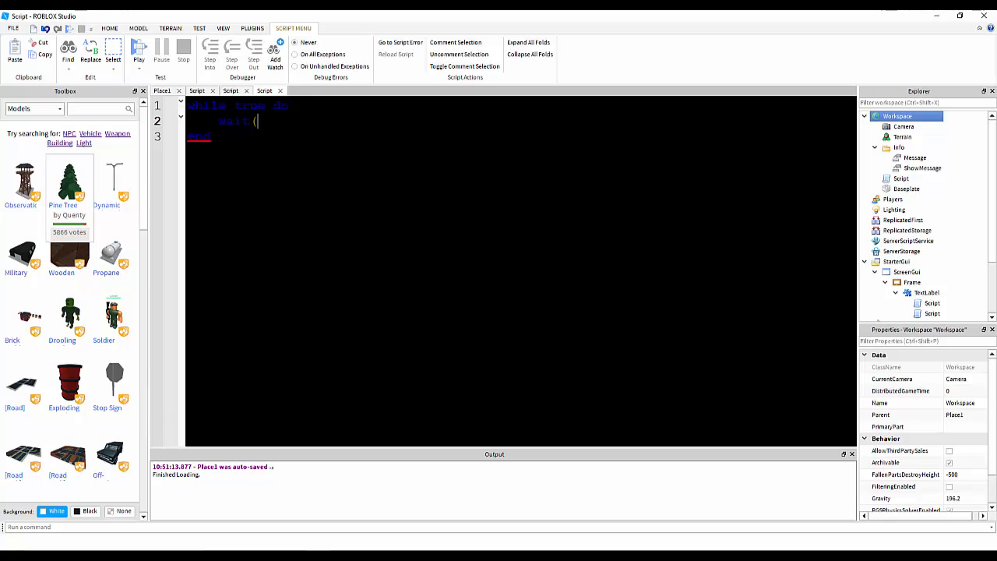
pyautogui.write('game.W')
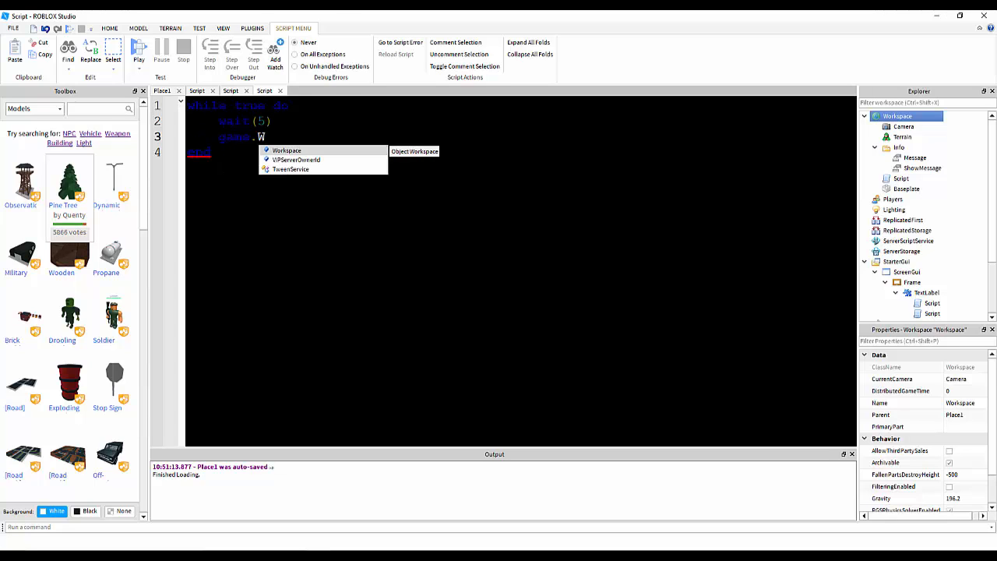
pyautogui.write('orkspace.Info')
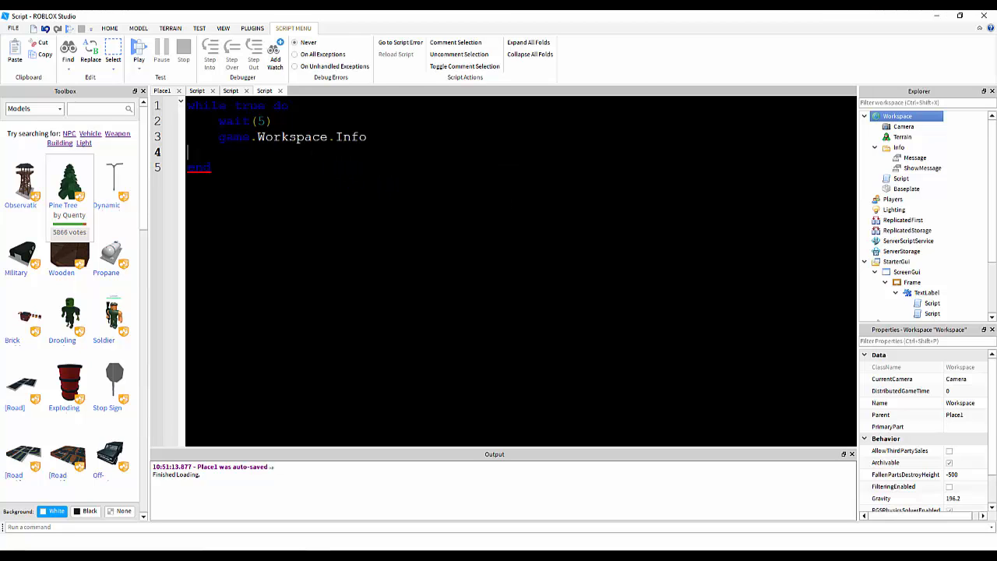
pyautogui.write('.Message = "')
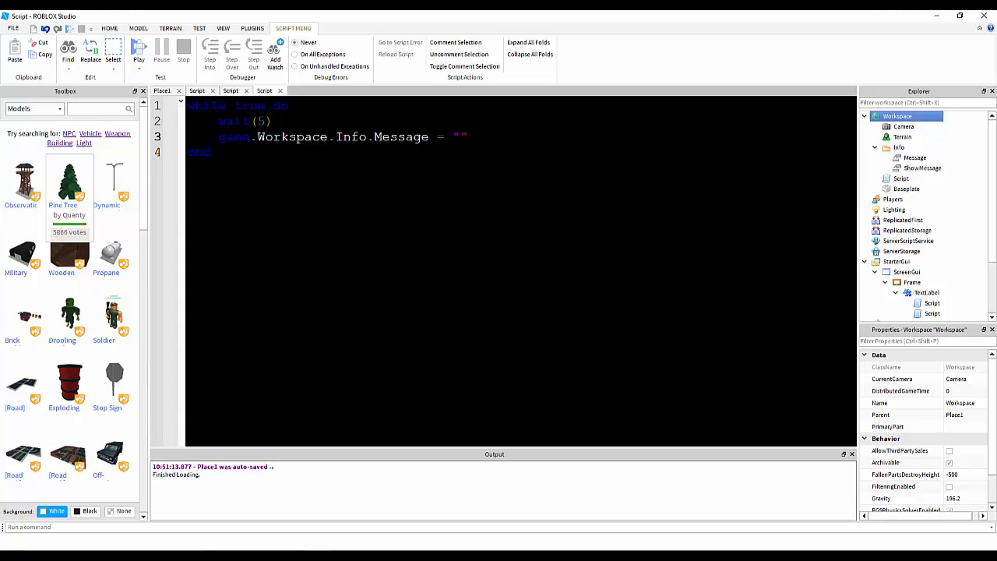
pyautogui.write('Hi there!')
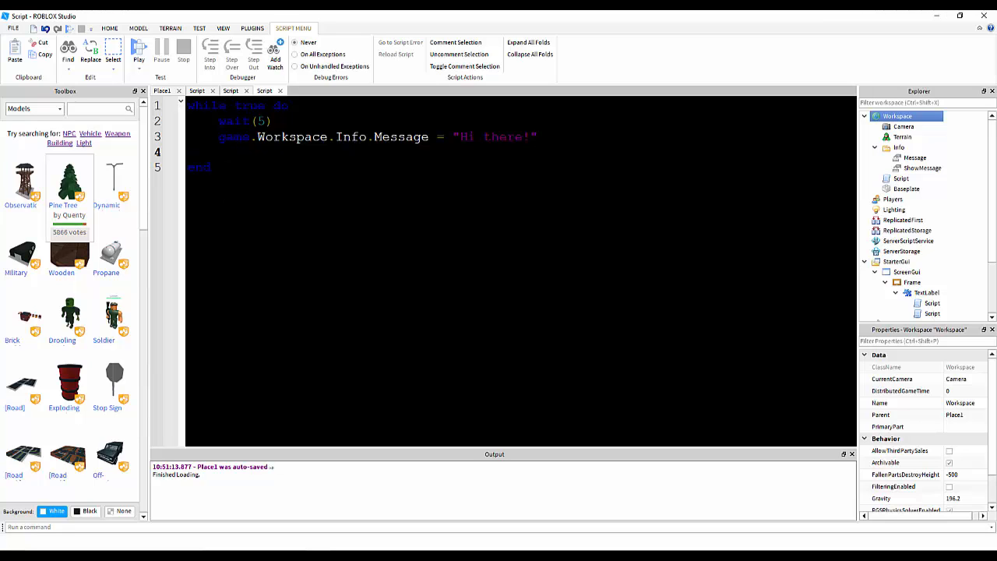
# - Set Info.ShowMessage.Value true, wait 1 second, then set it false inside the loop
pyautogui.write('game.Workspace.Info.ShowMessage =')
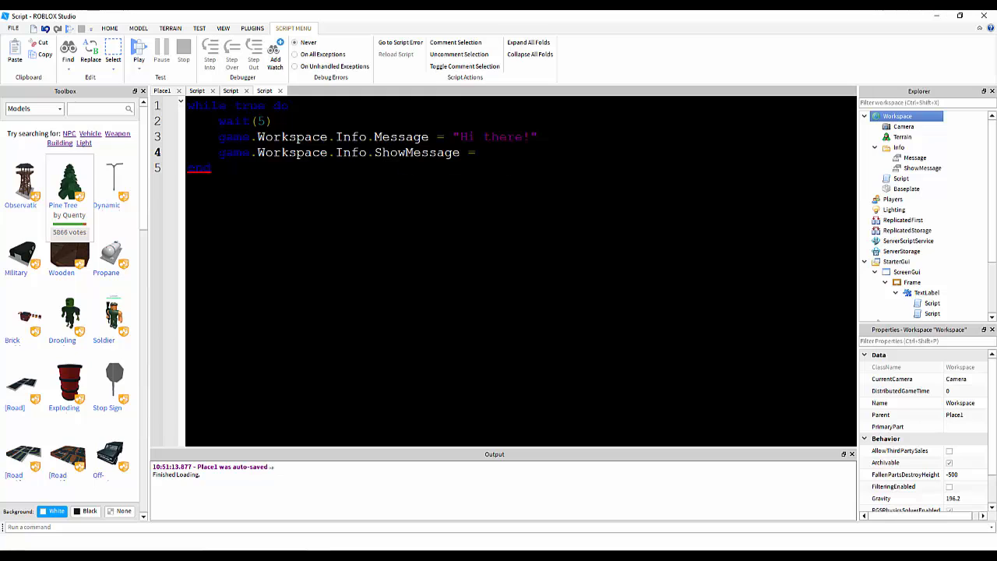
pyautogui.write('true')
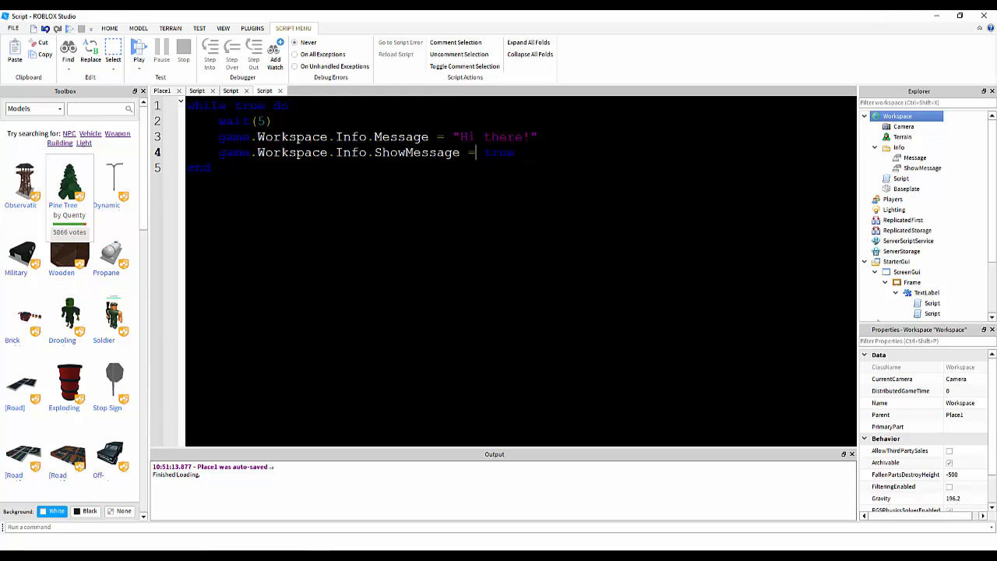
pyautogui.write('.Vla')
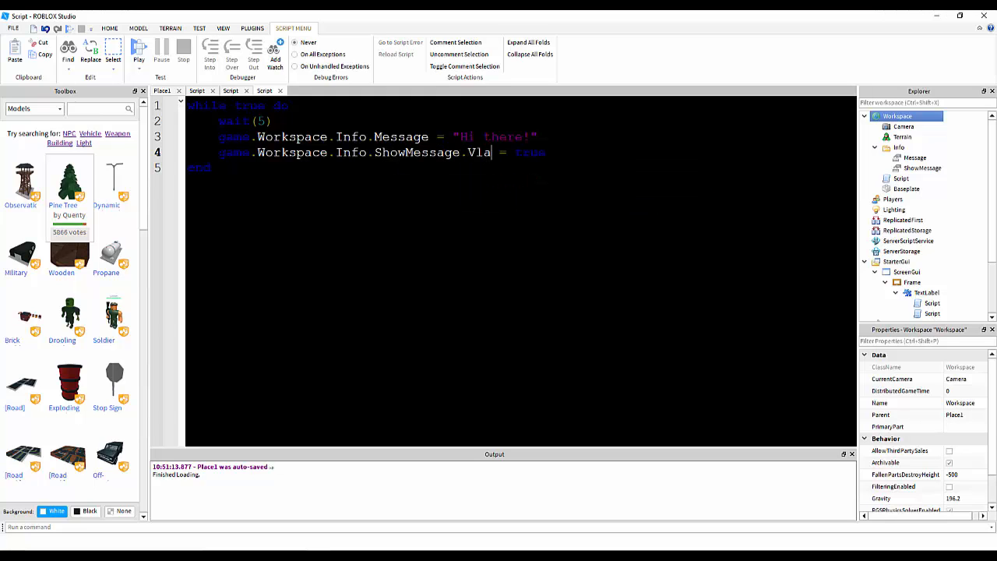
pyautogui.write('lue')
pyautogui.write('wait(1')
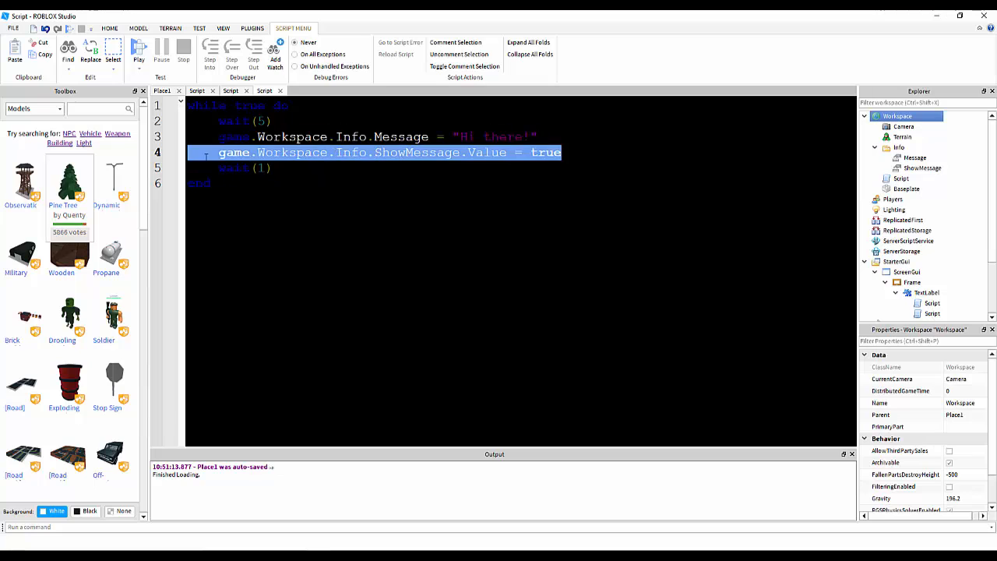
pyautogui.write('game.Workspace.Info.ShowMessage.Value = tr')
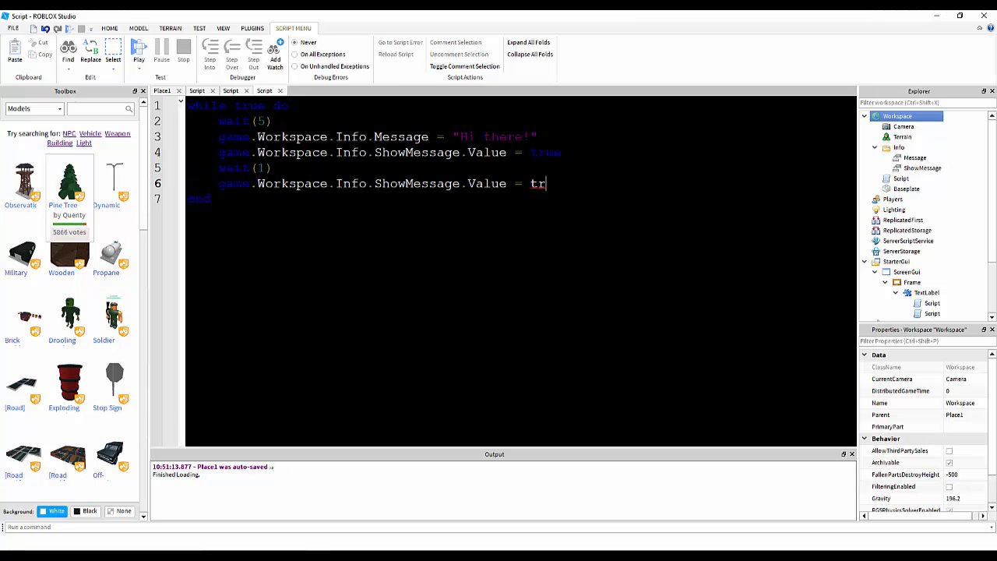
pyautogui.write('false')
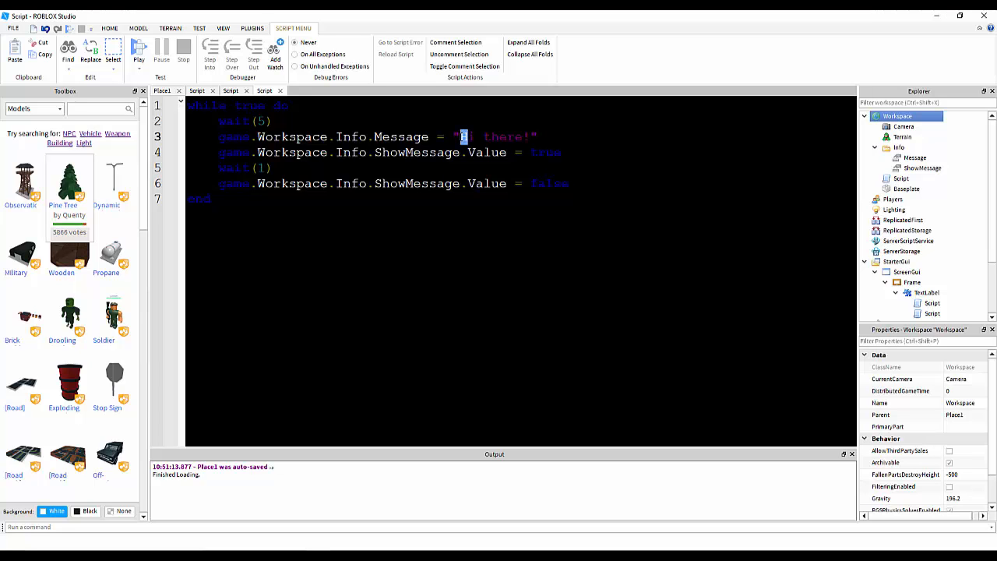
# - Start a playtest and read the 'Message is not a valid member of Folder' error
pyautogui.click(139, 50)
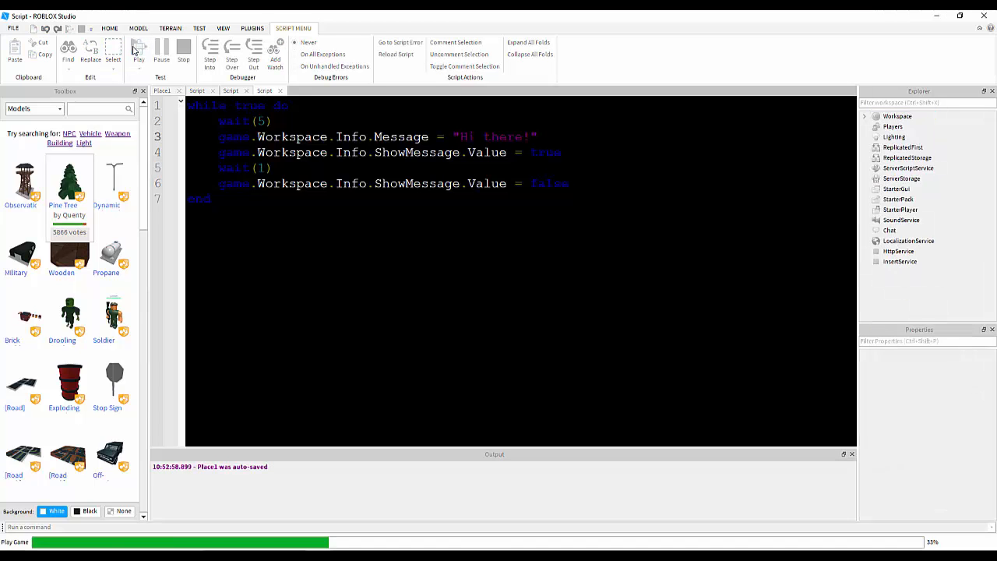
pyautogui.click(138, 54)
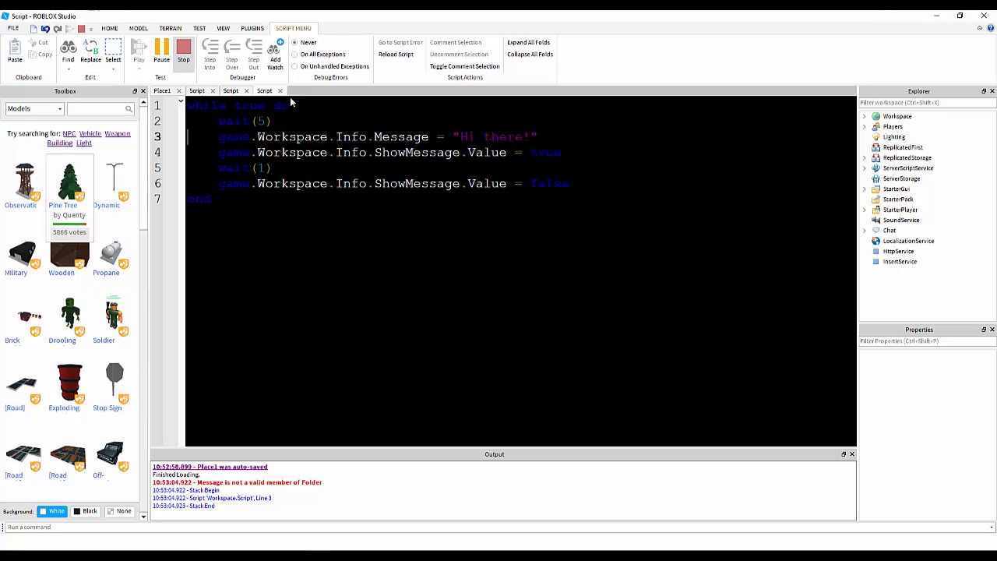
pyautogui.moveTo(704, 133)
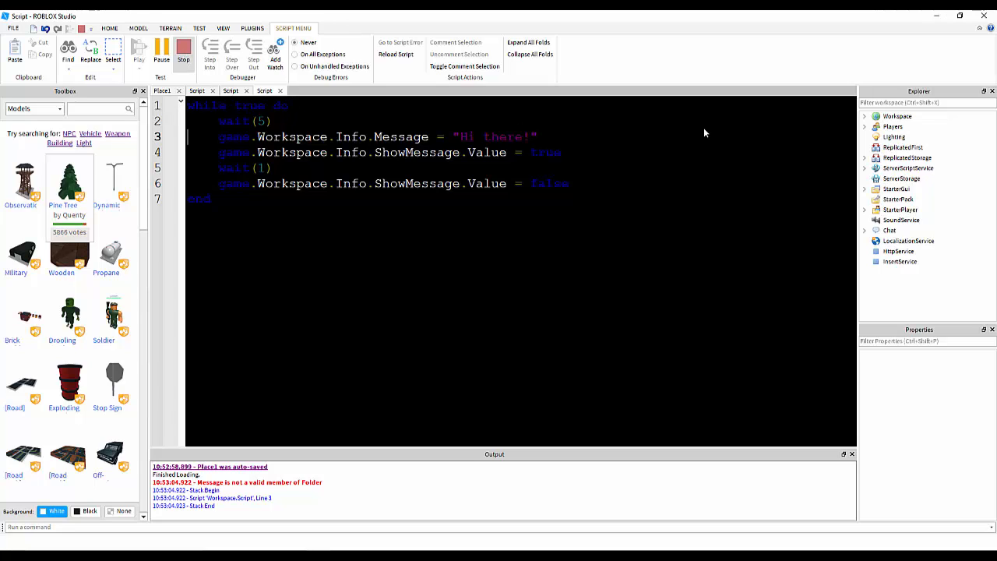
pyautogui.moveTo(341, 426)
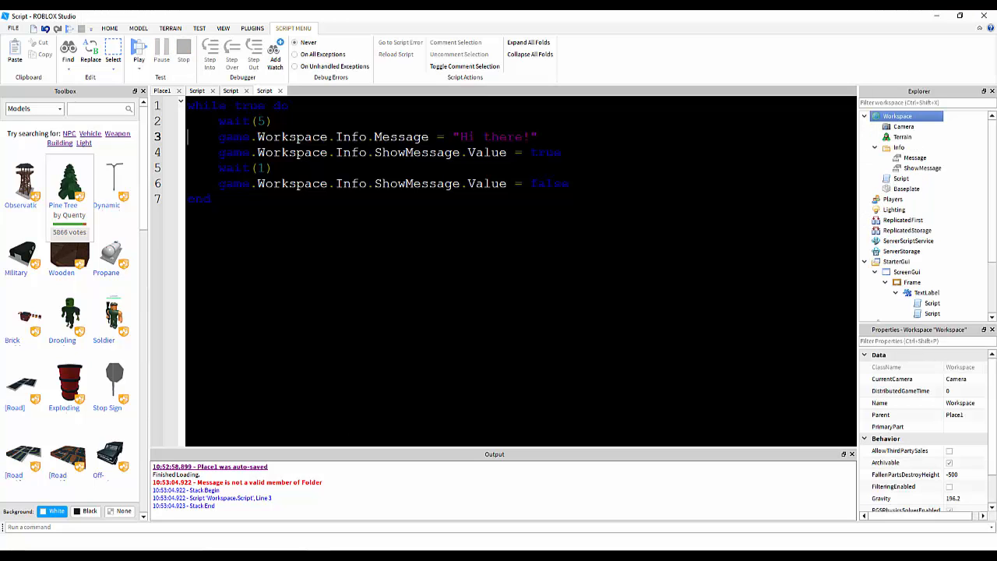
# - Change Message to Message.Value and add game.Workspace:WaitForChild('') above the loop
pyautogui.write('Value')
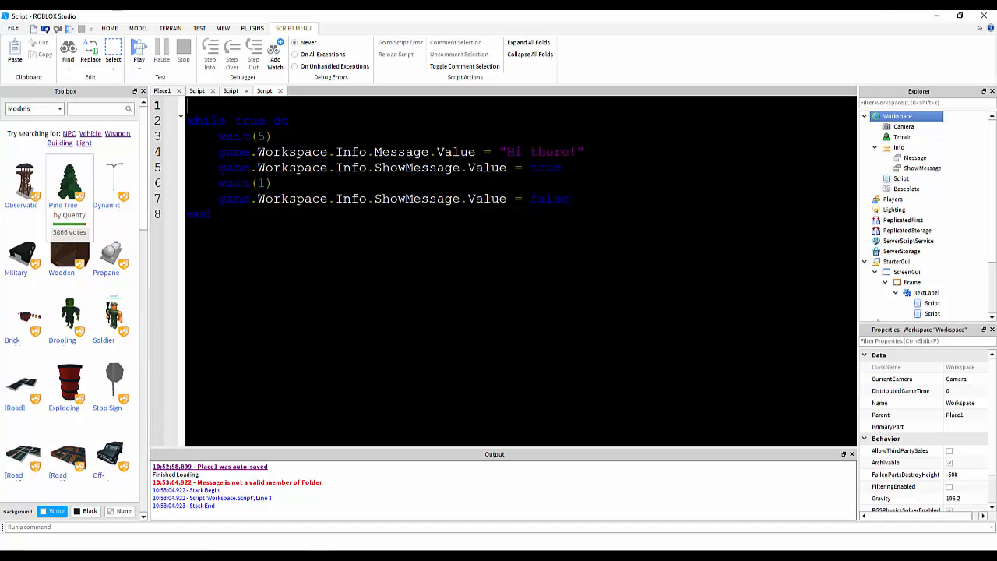
pyautogui.write('game.Workspace')
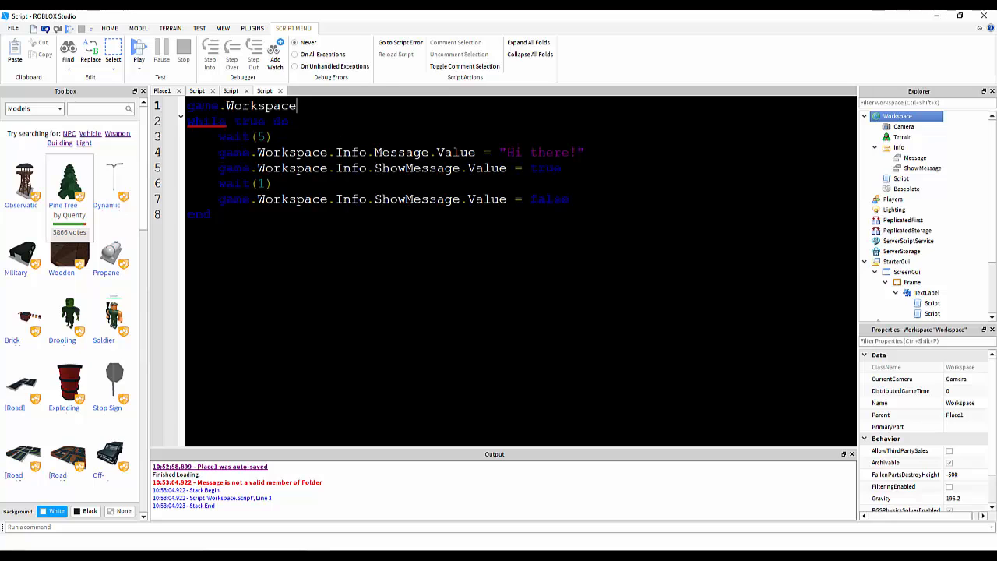
pyautogui.write(':W')
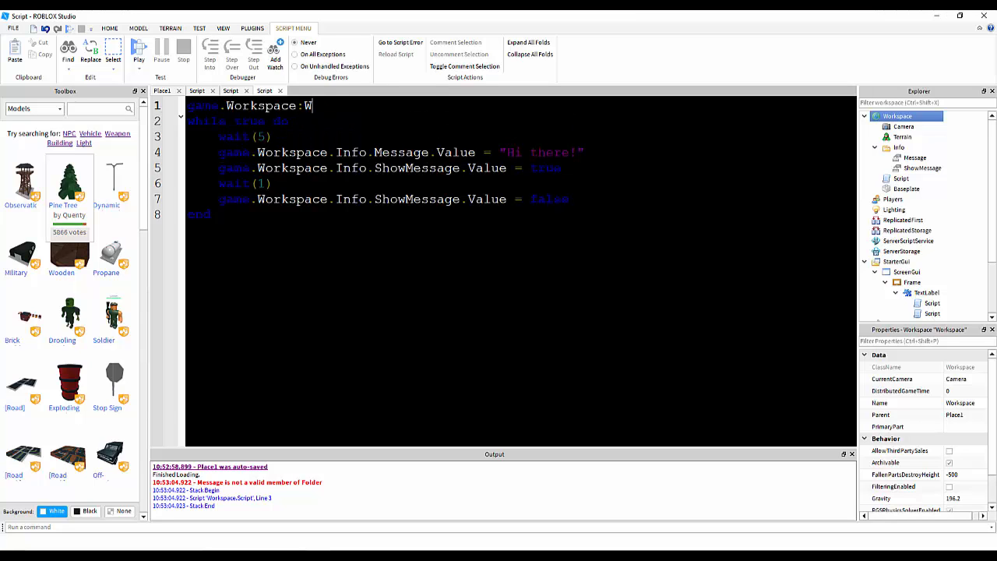
pyautogui.write("aitForChild('')")
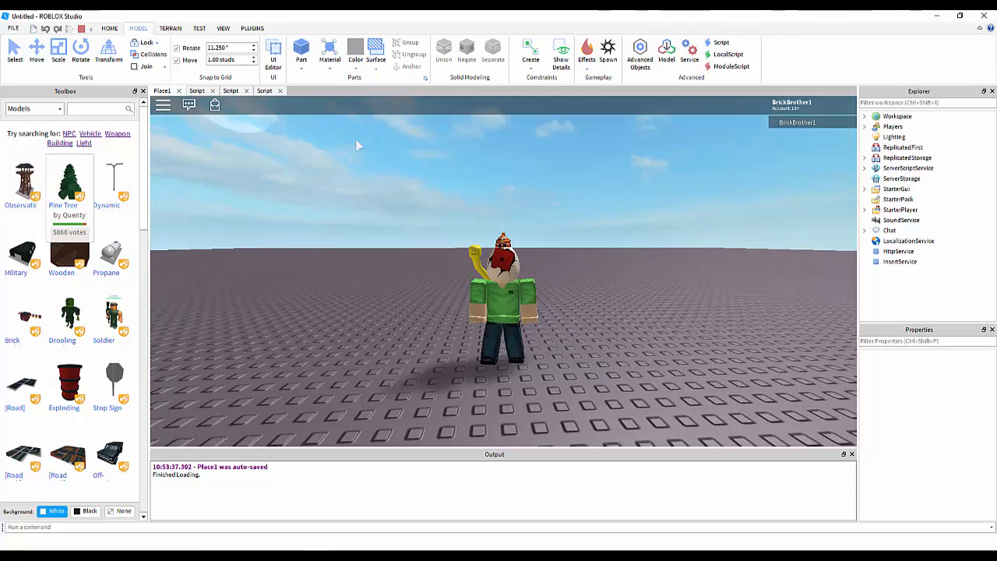
pyautogui.moveTo(569, 216)
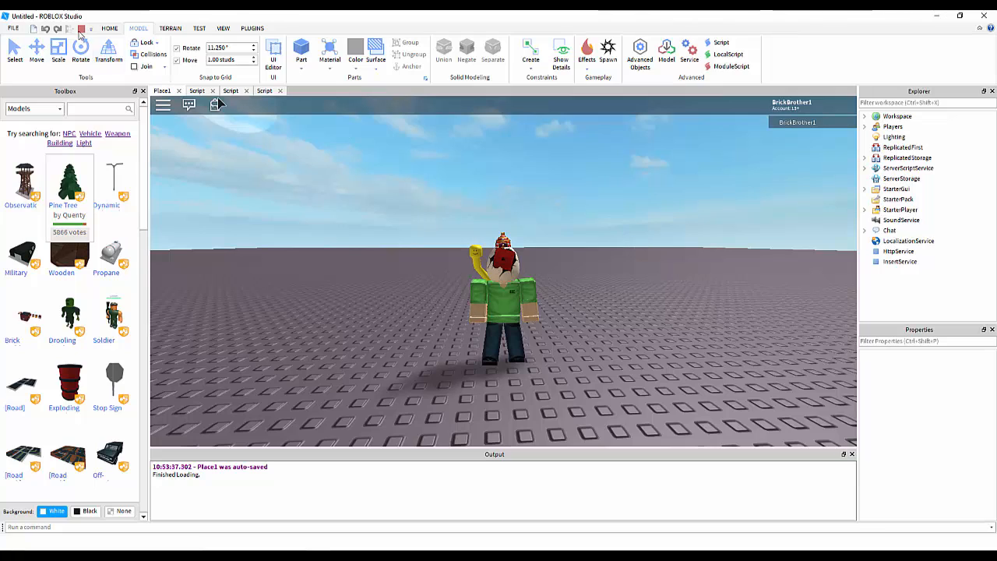
pyautogui.moveTo(277, 125)
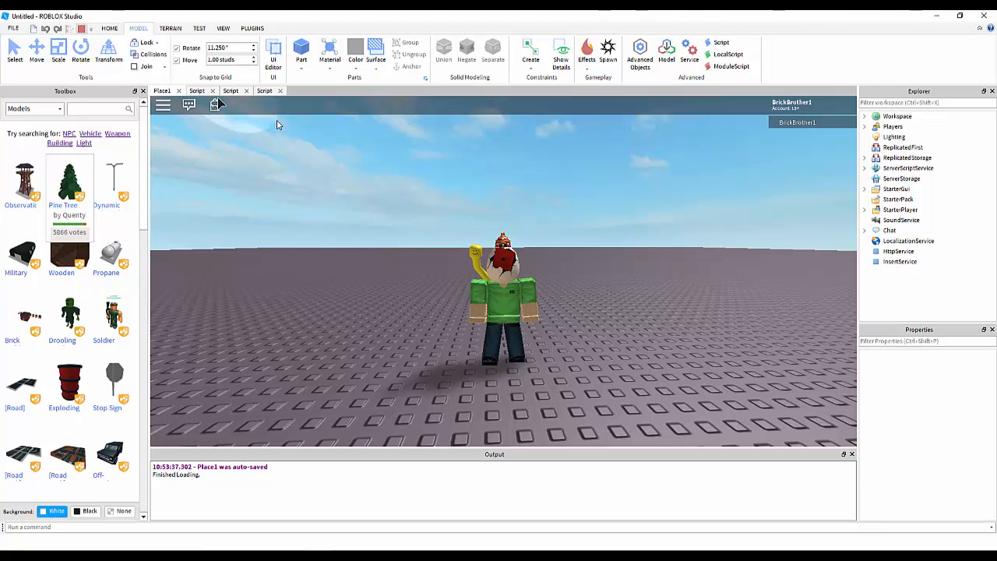
pyautogui.moveTo(265, 120)
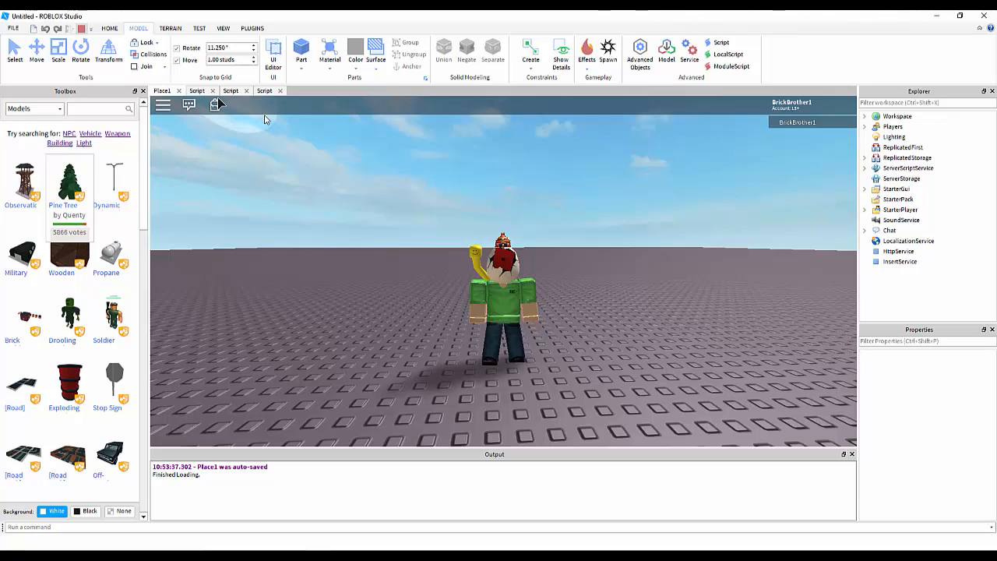
# - Stop the playtest and return to the Workspace script editor
pyautogui.click(265, 90)
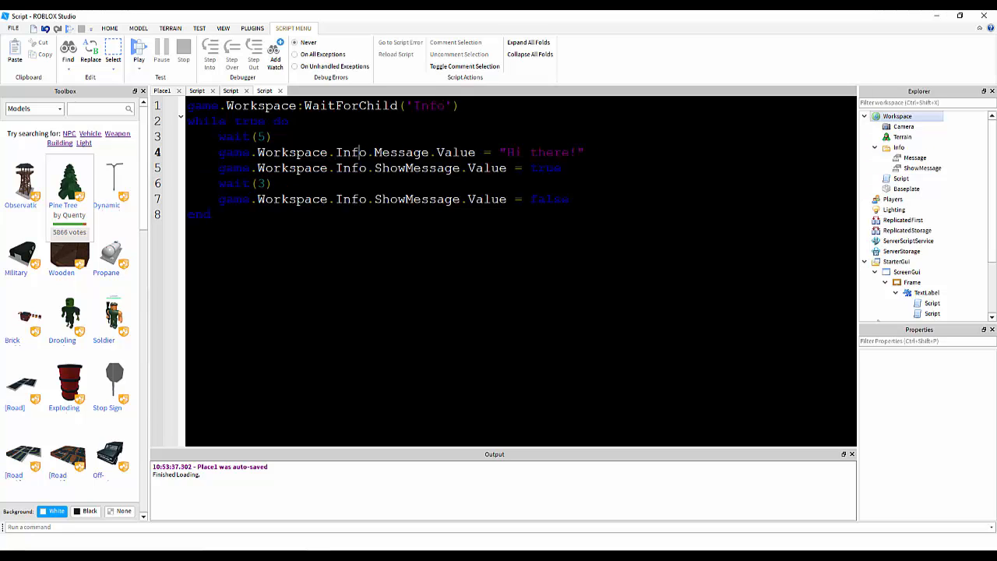
# - Rename the Workspace script ShowMessageScript and the first TextLabel script IsMessageShowing
pyautogui.click(162, 90)
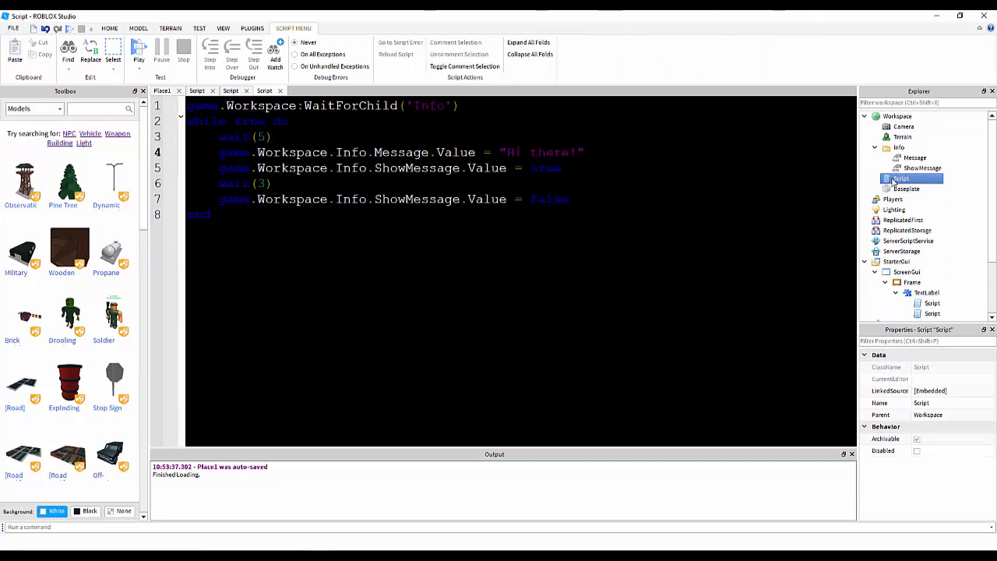
pyautogui.rightClick(900, 178)
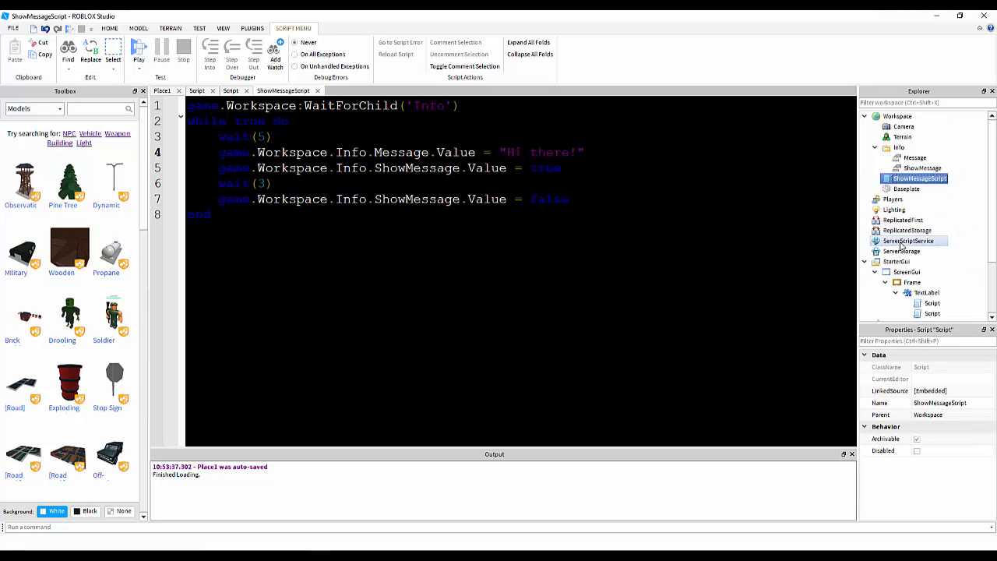
pyautogui.click(931, 302)
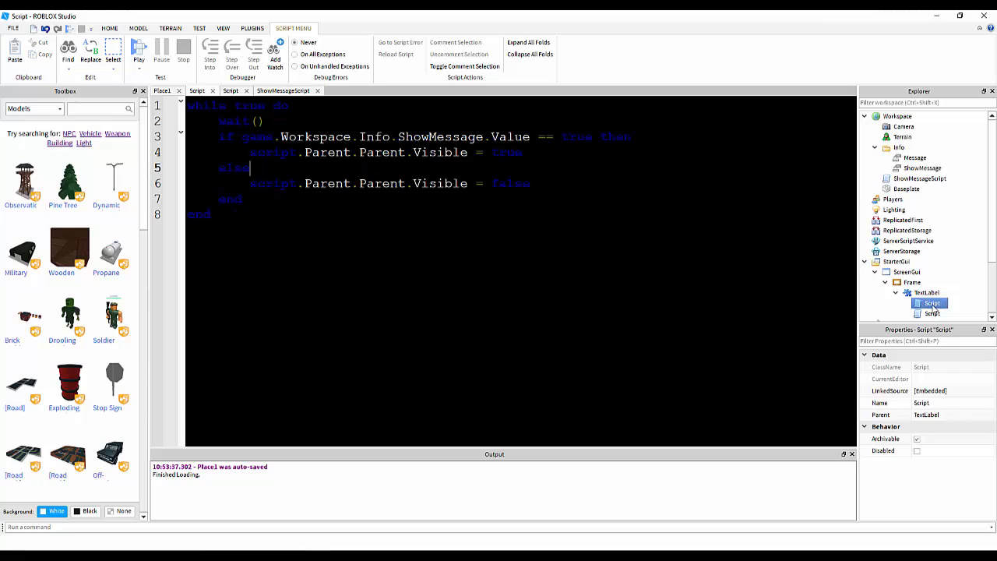
pyautogui.rightClick(931, 302)
pyautogui.write('IsMessageShowing')
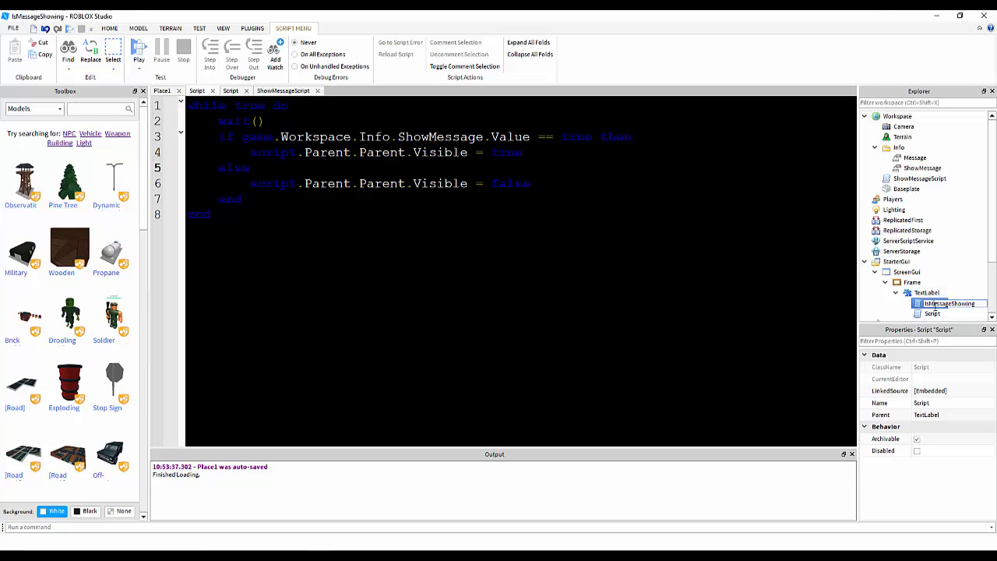
# - Rename the second TextLabel script to MessageText
pyautogui.rightClick(950, 303)
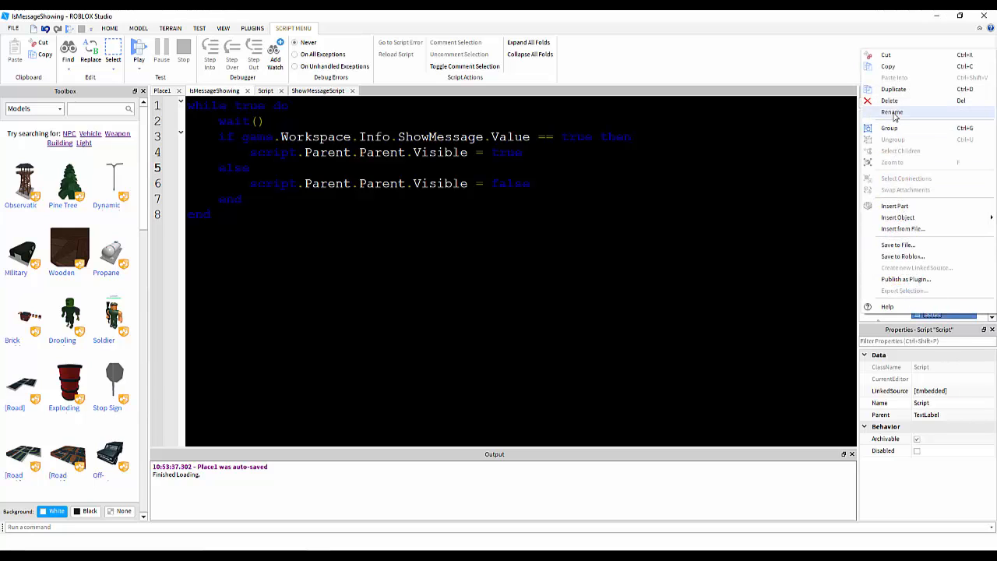
pyautogui.click(892, 112)
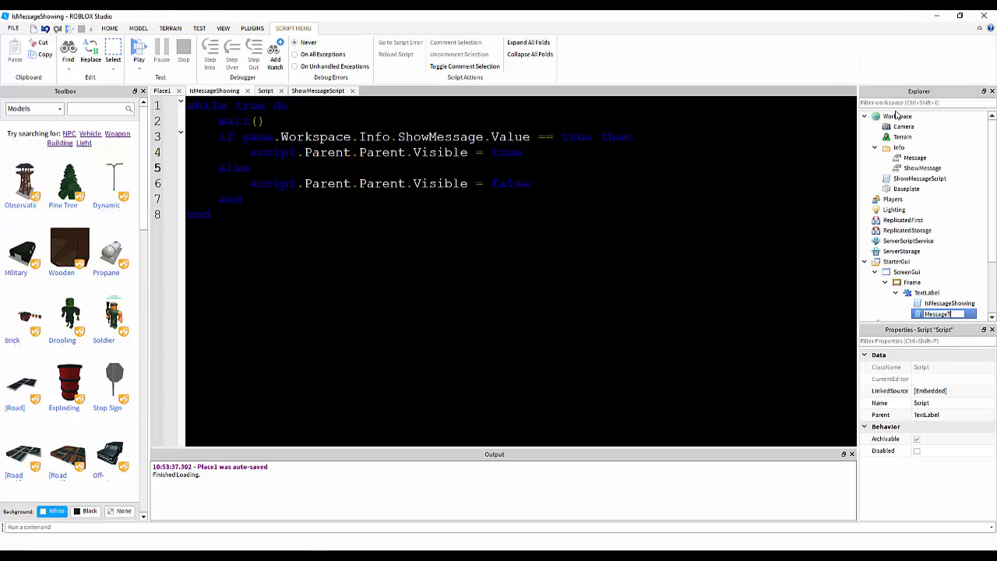
pyautogui.write('MessageText')
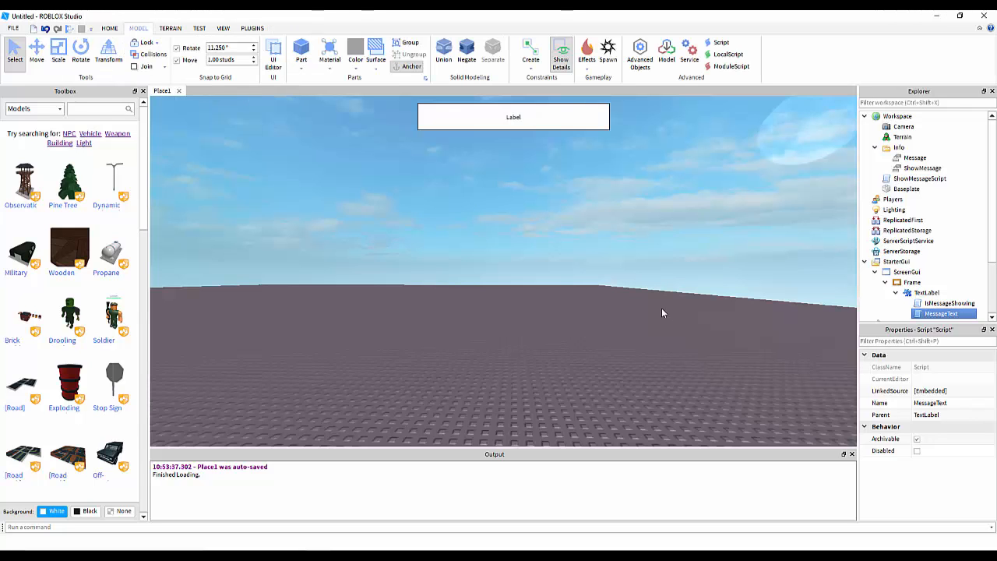
# - Enable the ShowMessage value in Workspace > Info and check the TextLabel and Frame visibility
pyautogui.doubleClick(947, 302)
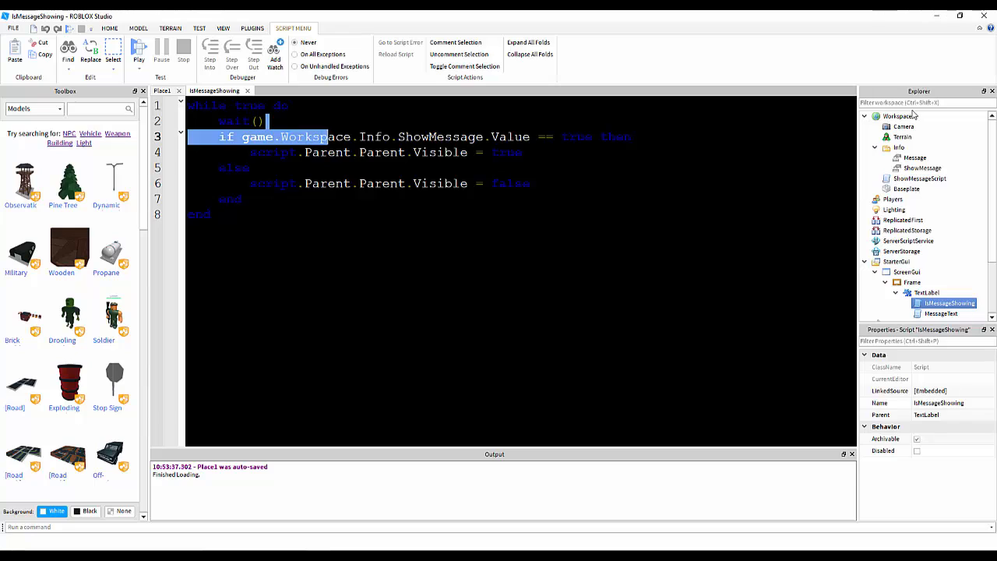
pyautogui.click(900, 146)
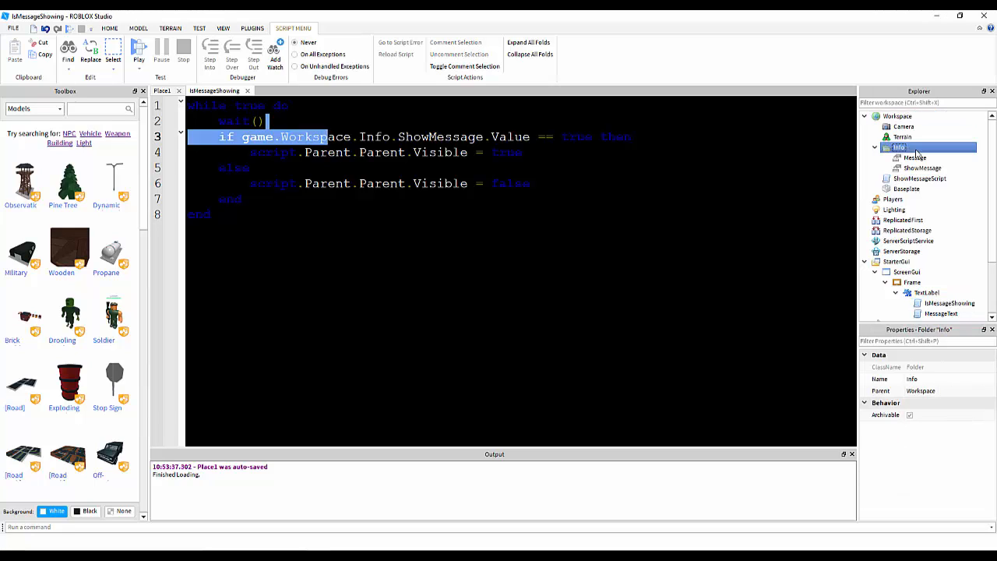
pyautogui.click(919, 169)
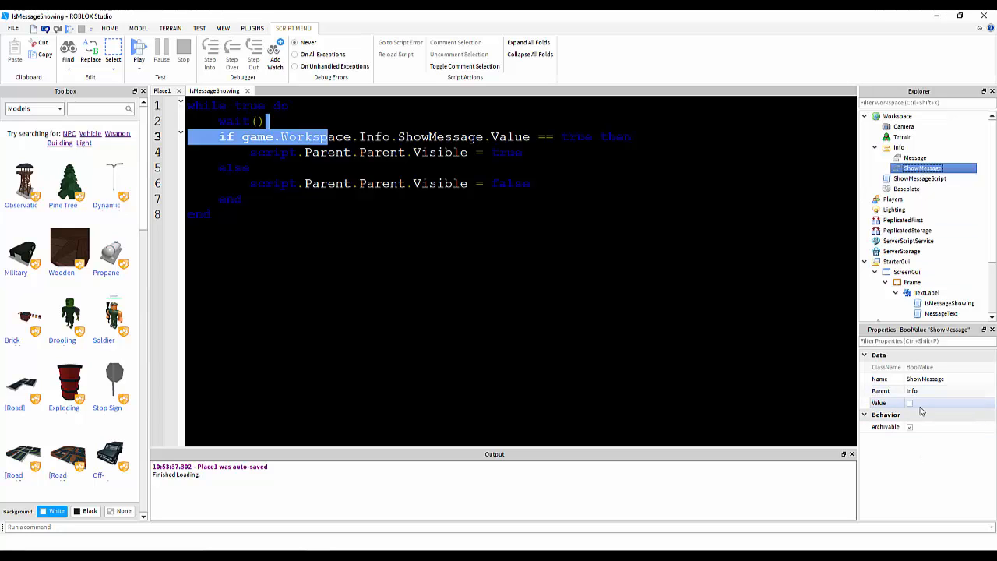
pyautogui.click(909, 402)
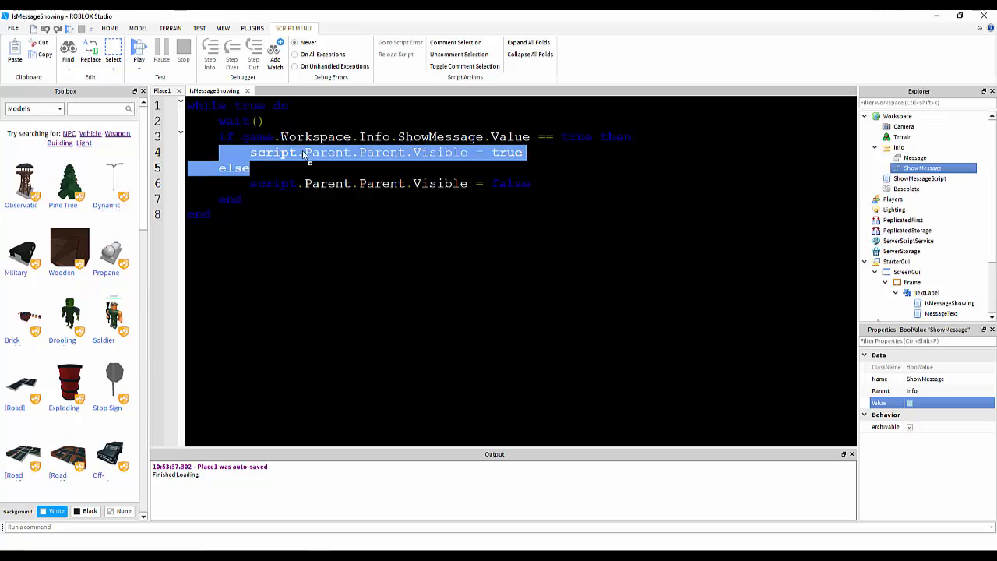
pyautogui.click(925, 293)
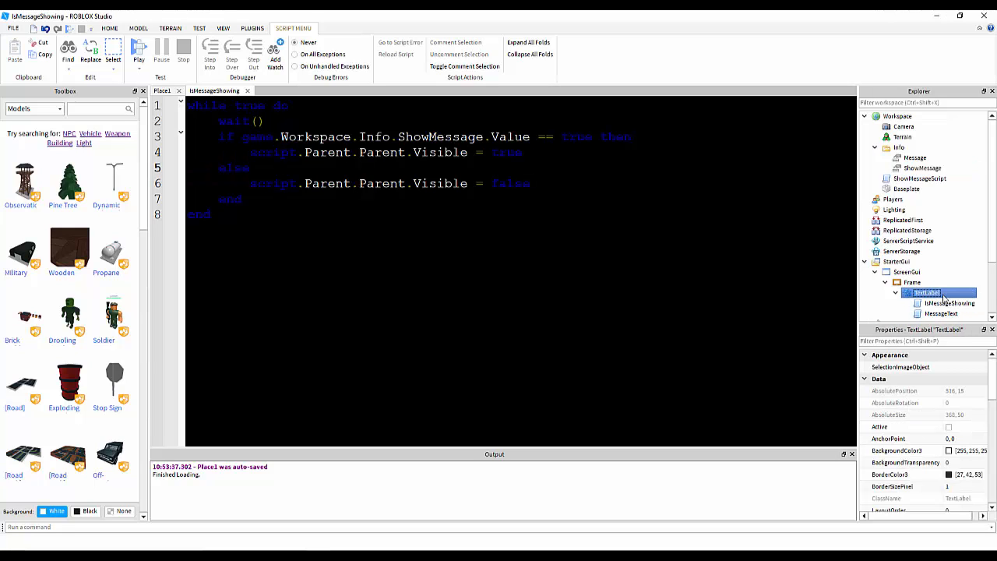
pyautogui.click(911, 282)
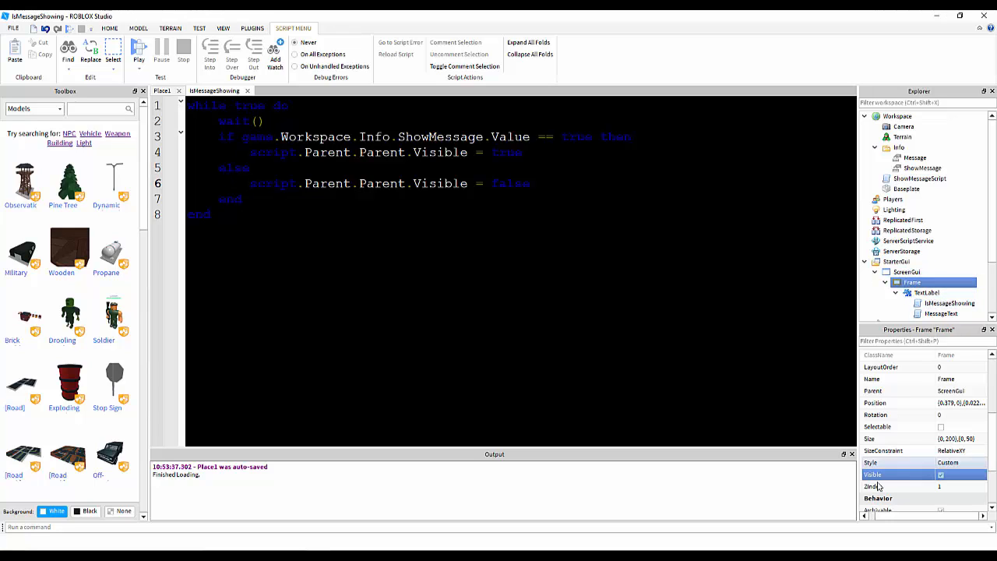
pyautogui.moveTo(987, 466)
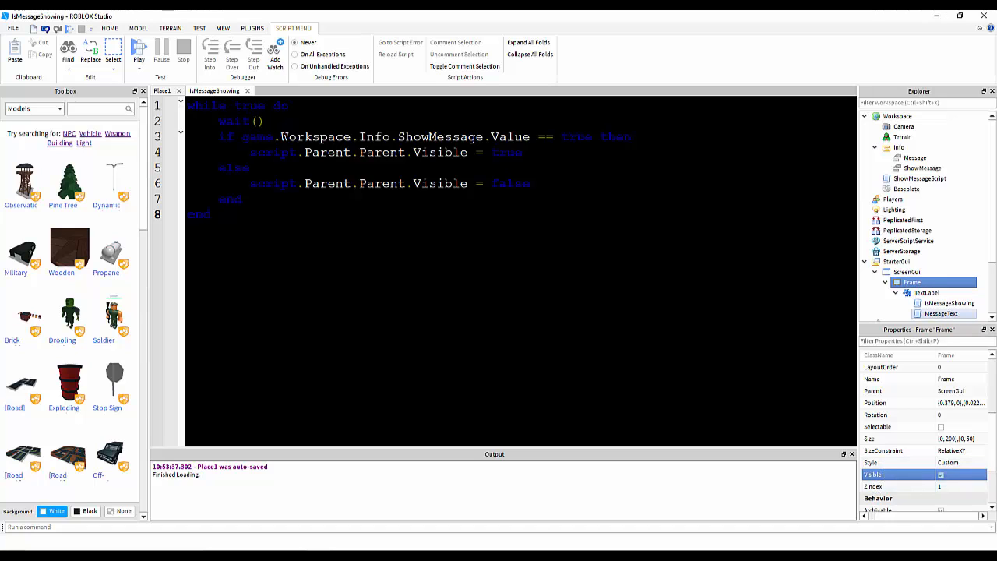
# - From the 3D place view, reselect ShowMessage and confirm its Value is ticked on
pyautogui.click(162, 90)
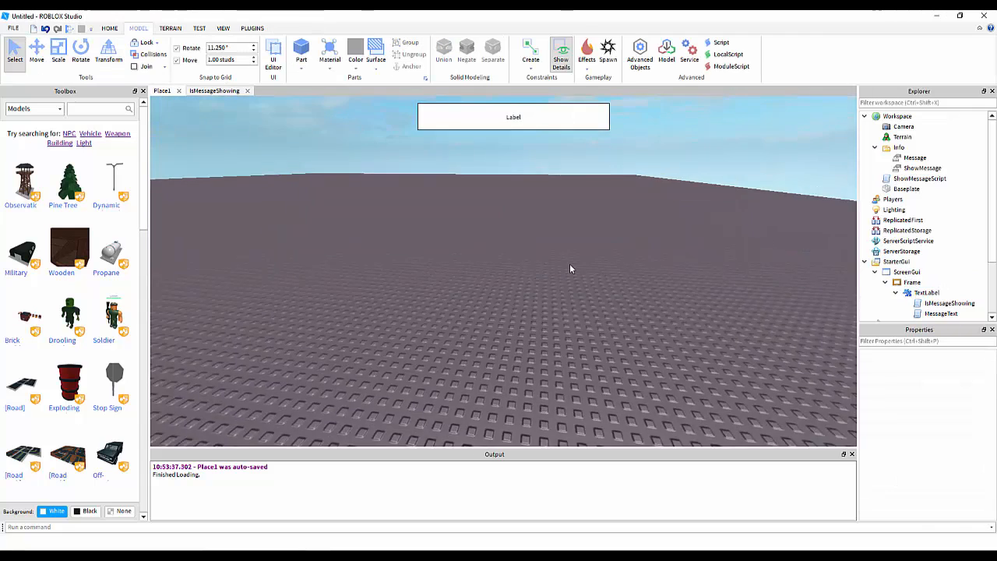
pyautogui.click(922, 168)
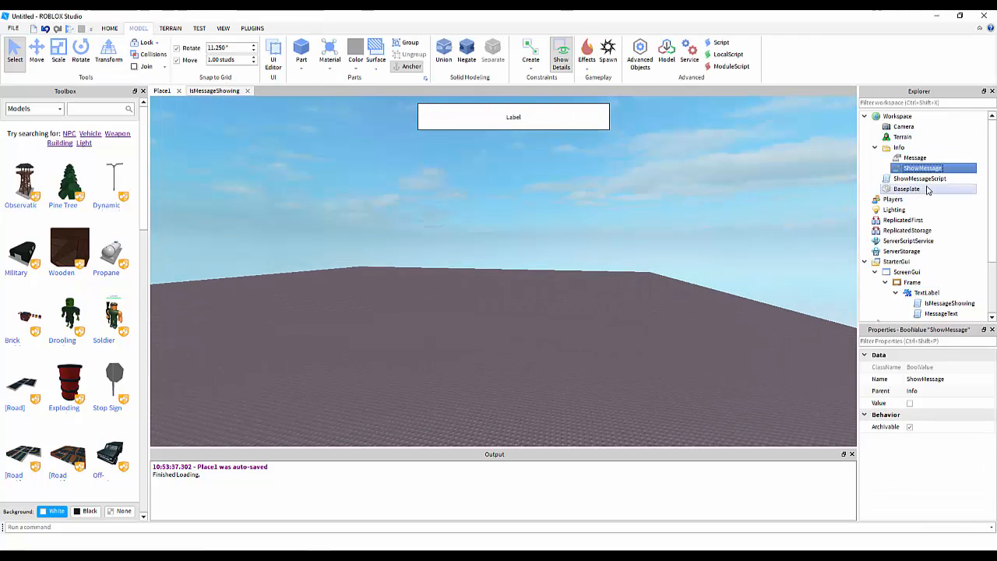
pyautogui.click(934, 402)
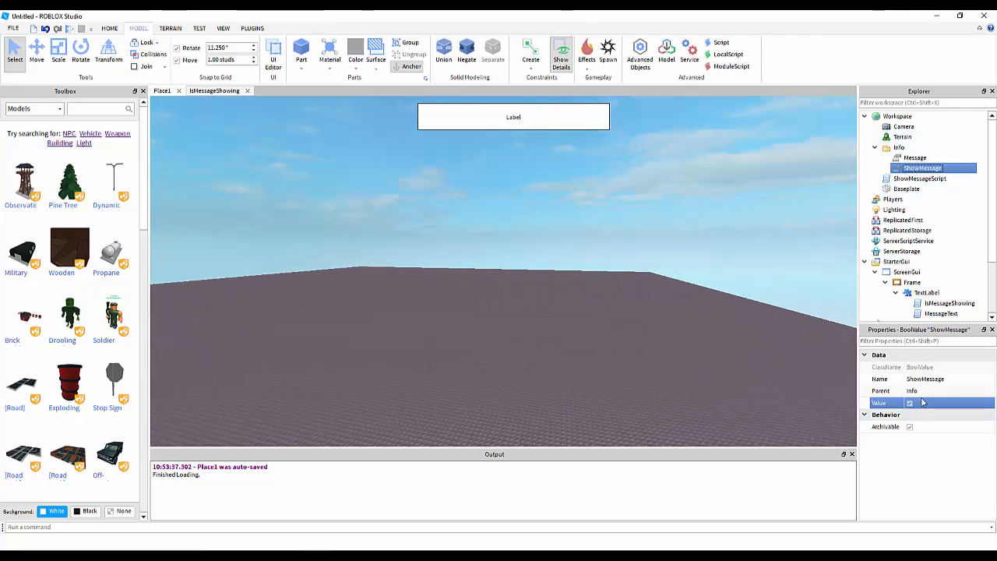
pyautogui.click(909, 402)
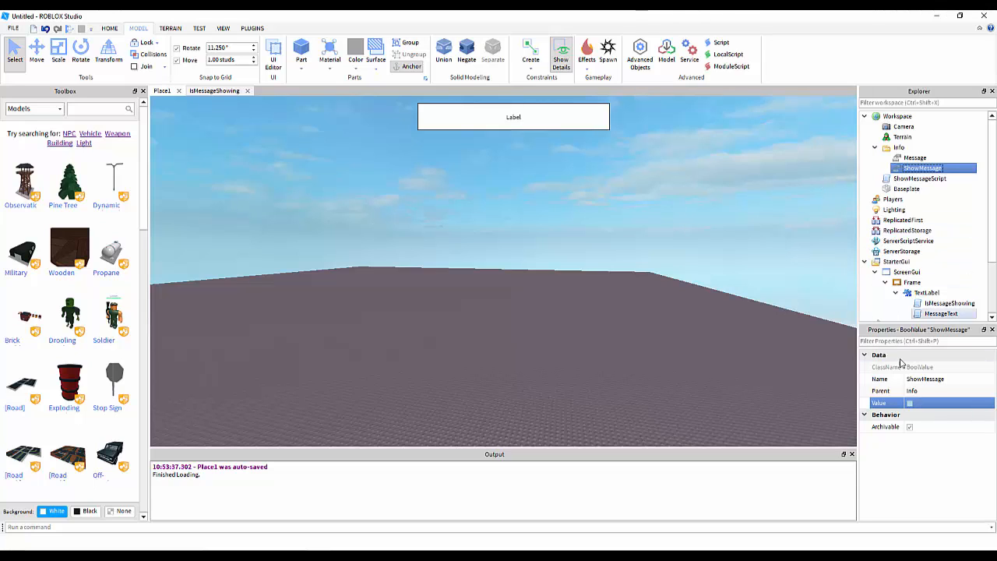
pyautogui.doubleClick(941, 313)
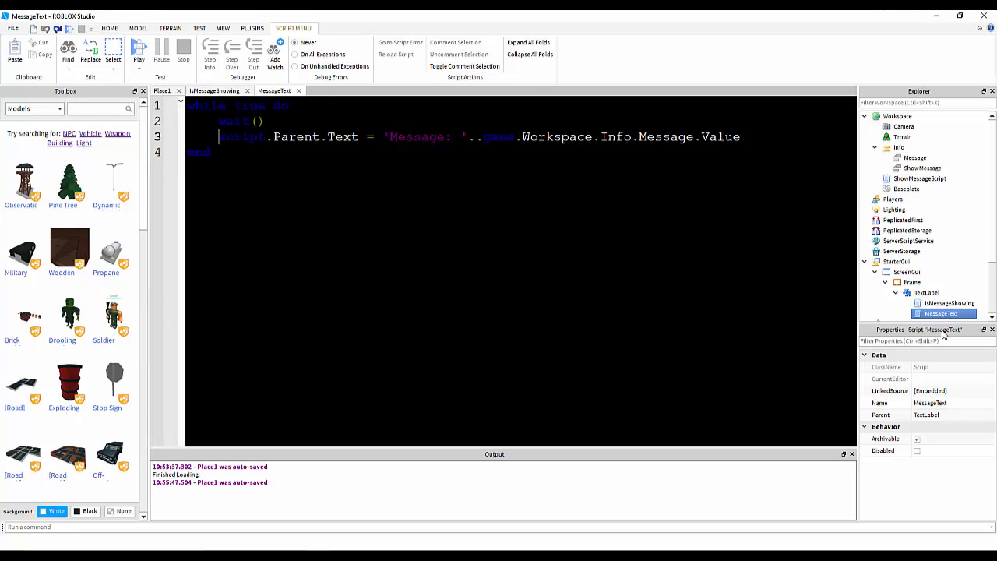
# - Set the TextLabel's Text property to 'Message' and review the Info folder's Message value
pyautogui.click(925, 293)
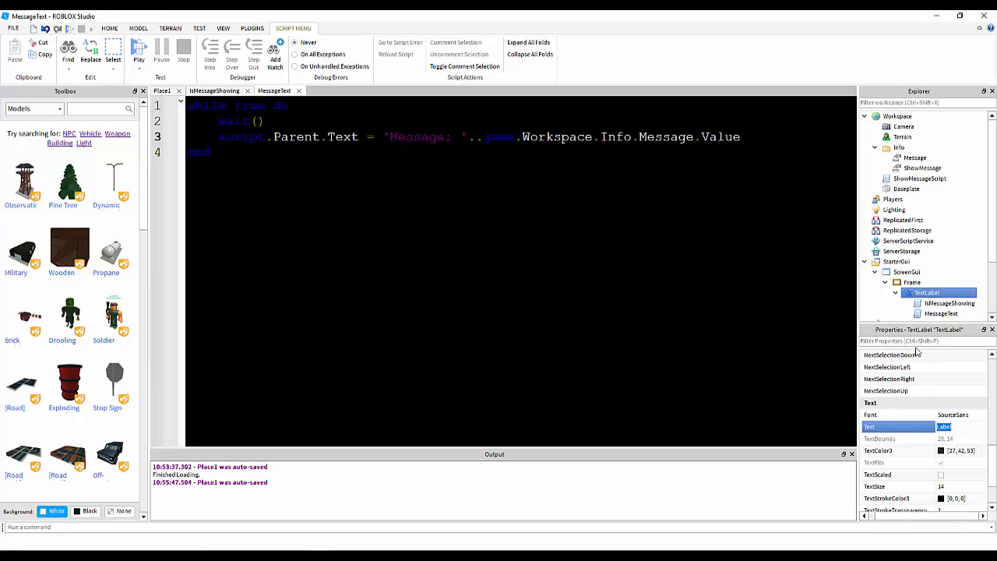
pyautogui.write('Message:')
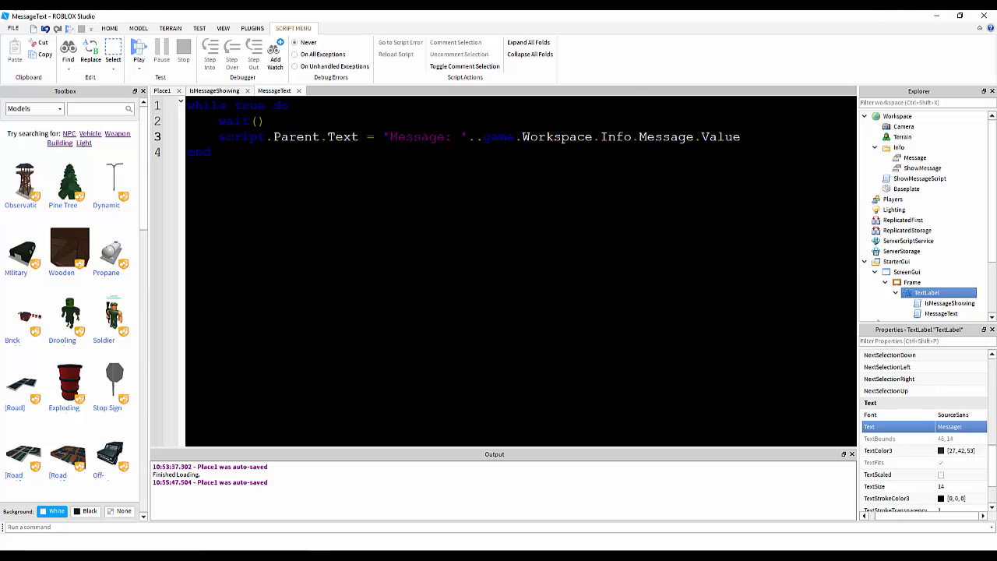
pyautogui.click(915, 158)
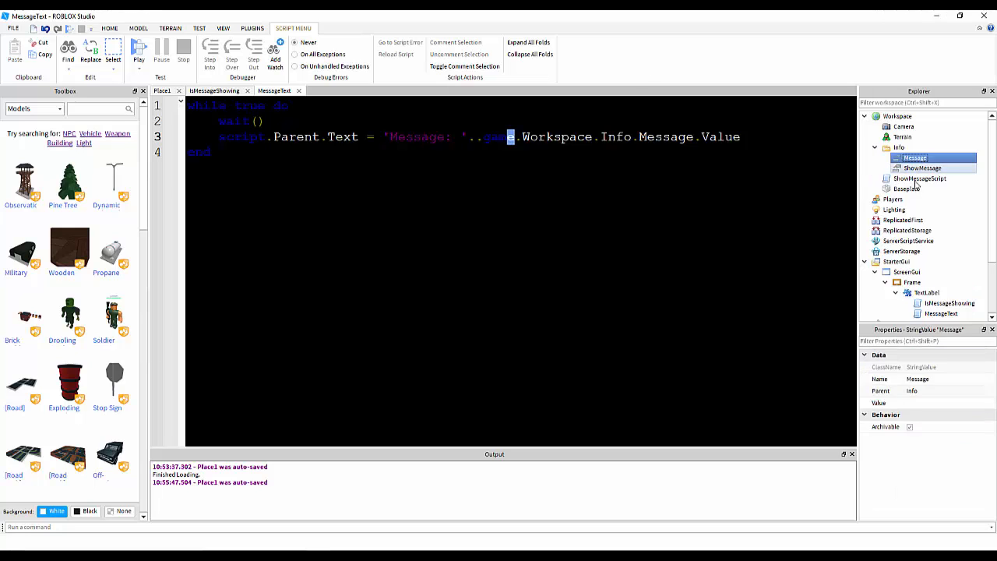
pyautogui.click(899, 146)
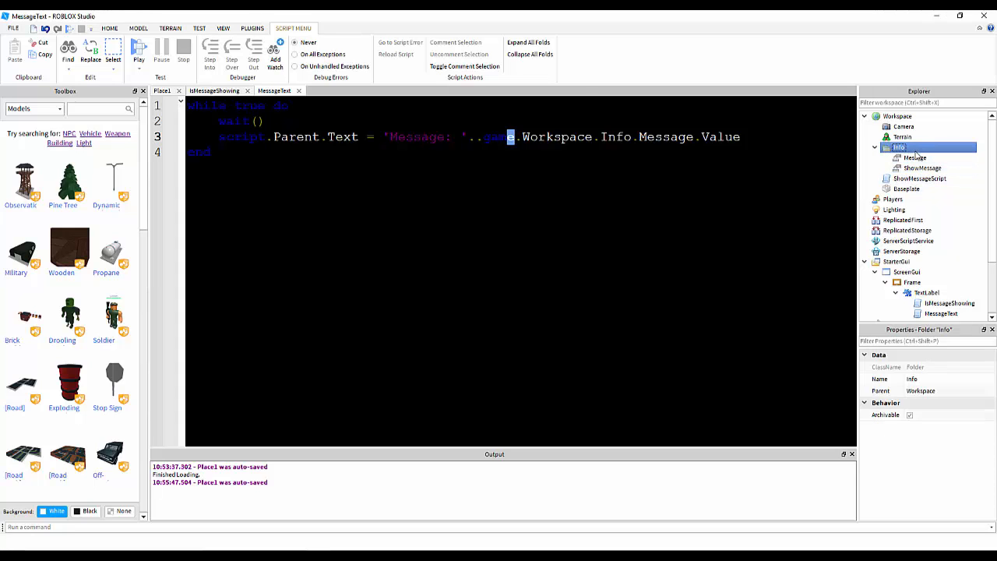
pyautogui.click(914, 157)
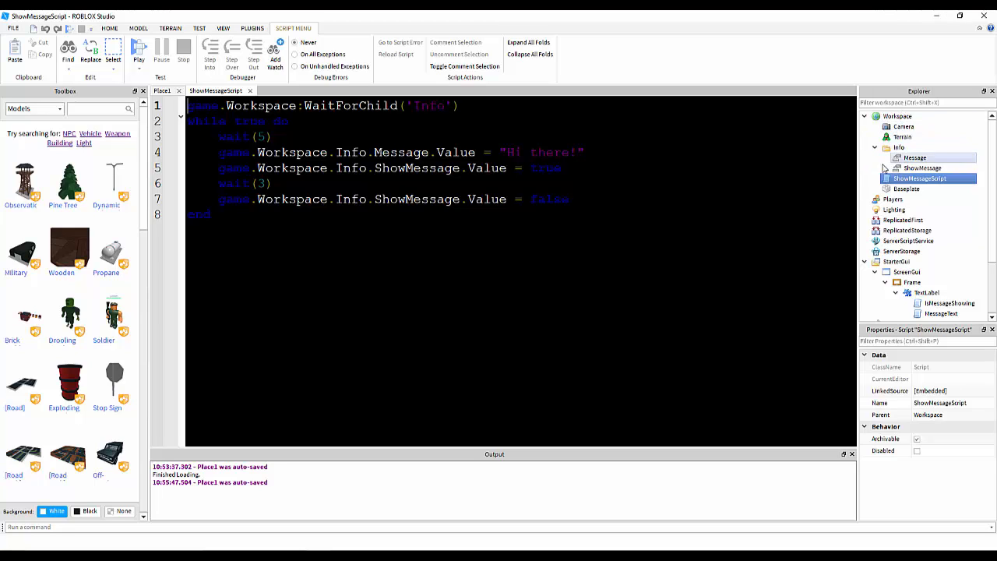
# - Review the Info values and IsMessageShowing script, then show the place view with the 'Message' label
pyautogui.click(899, 147)
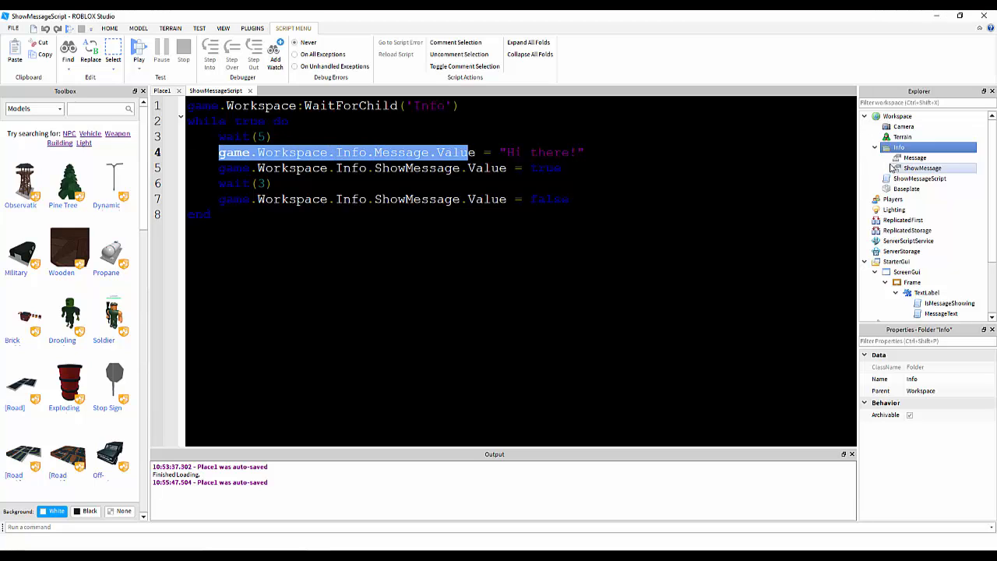
pyautogui.click(915, 158)
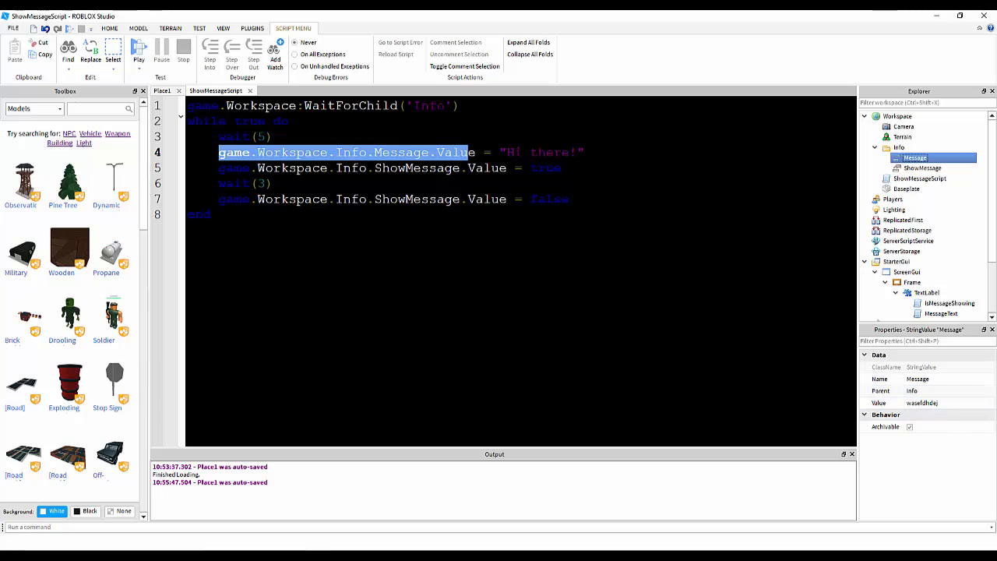
pyautogui.click(579, 153)
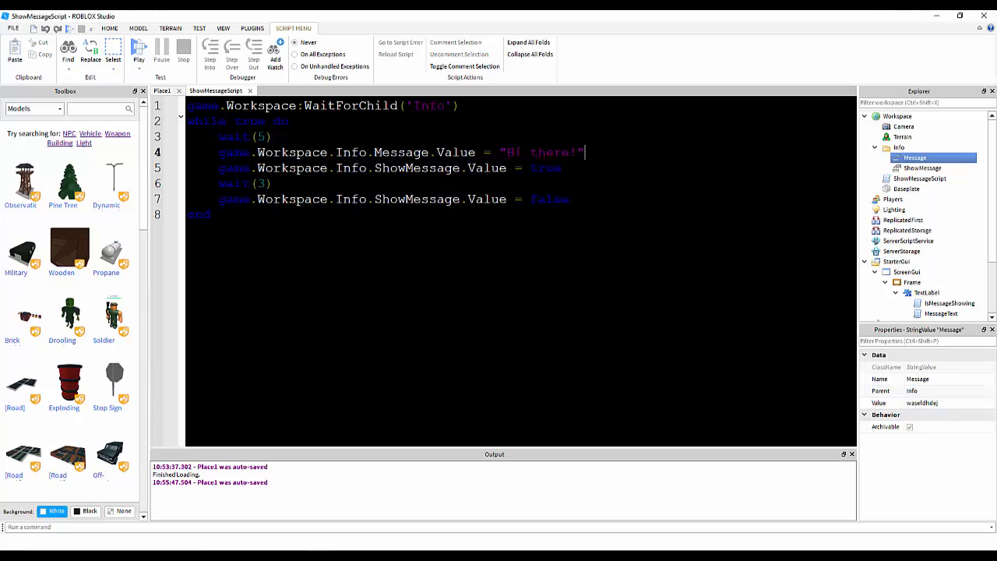
pyautogui.click(922, 146)
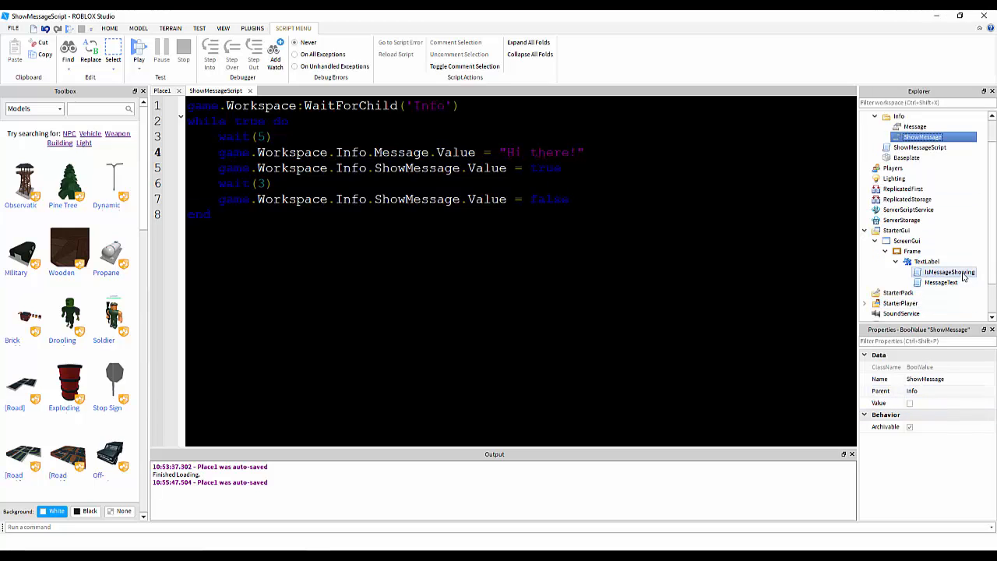
pyautogui.click(949, 271)
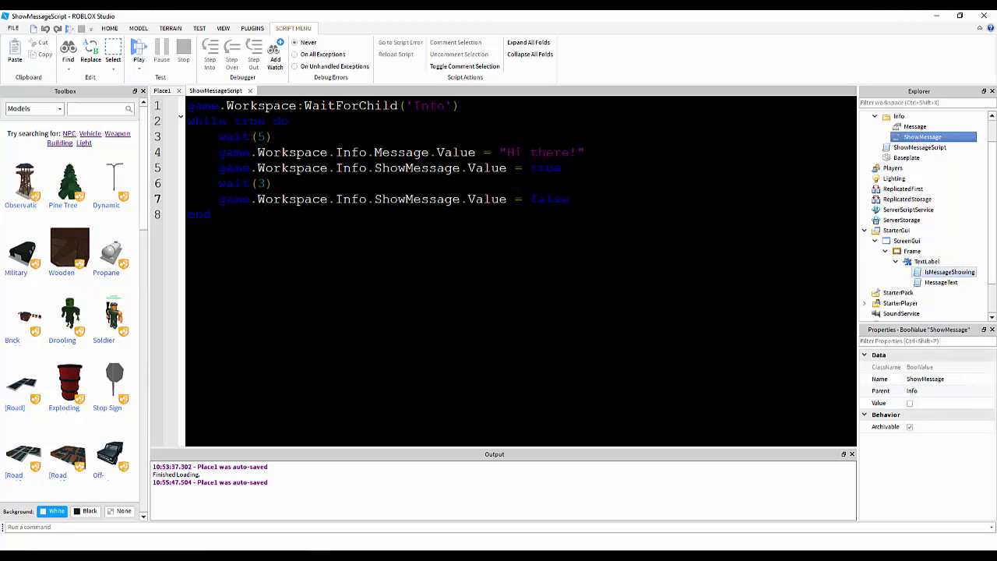
pyautogui.click(162, 90)
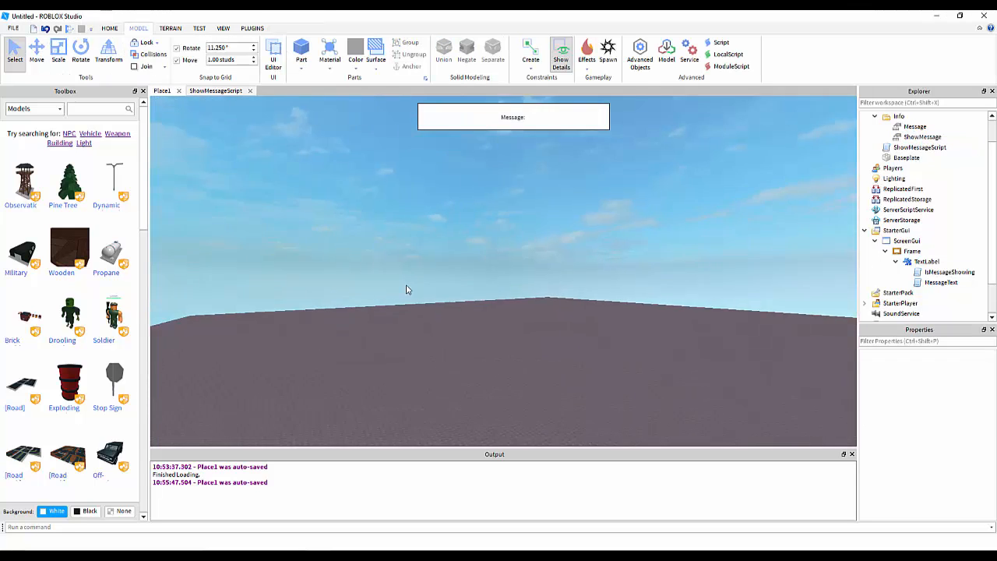